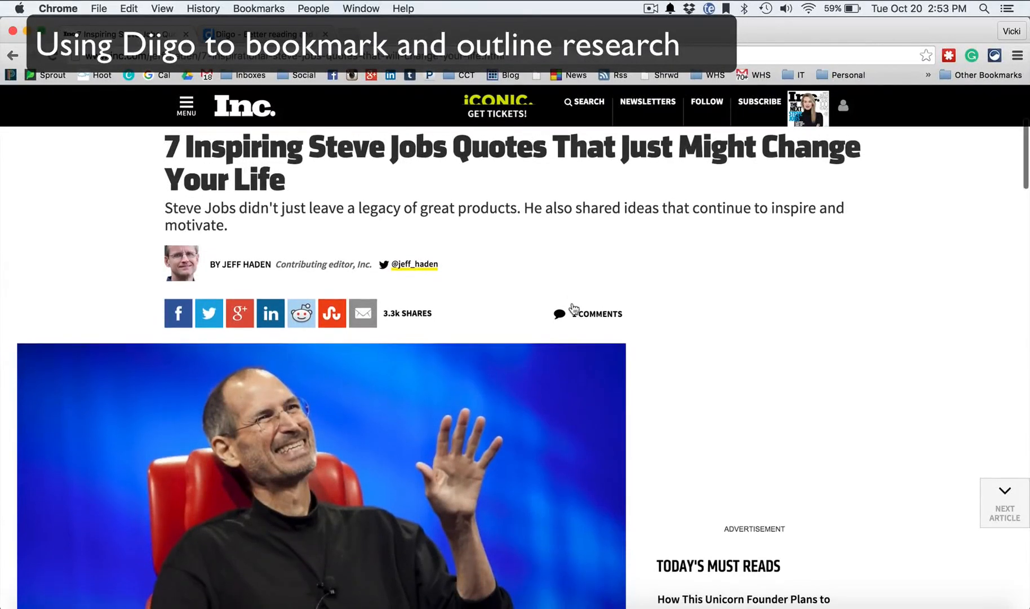
Step: Scroll down through the Steve Jobs quotes article
scroll(down, 3)
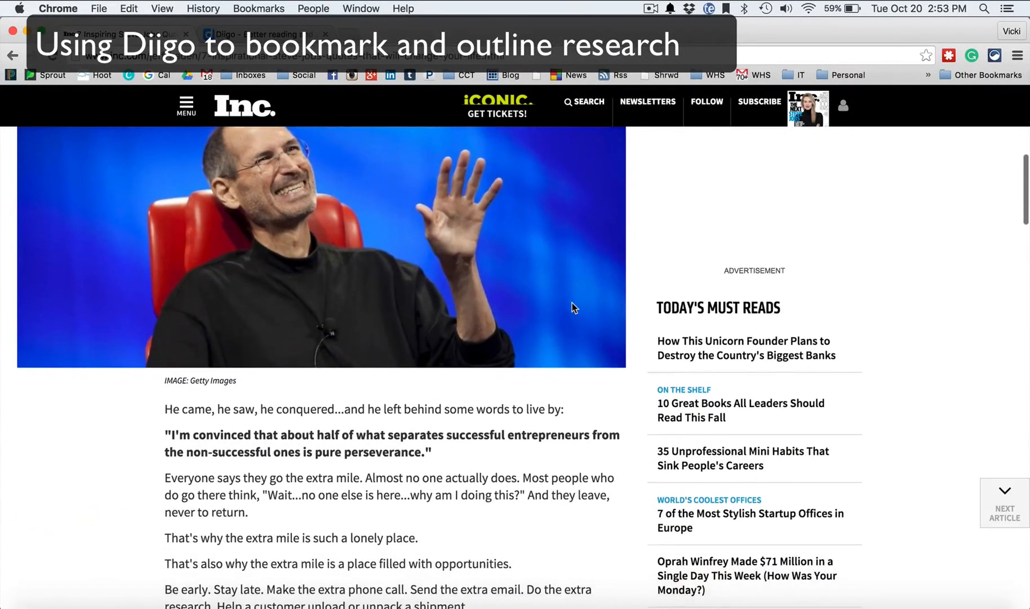
scroll(down, 3)
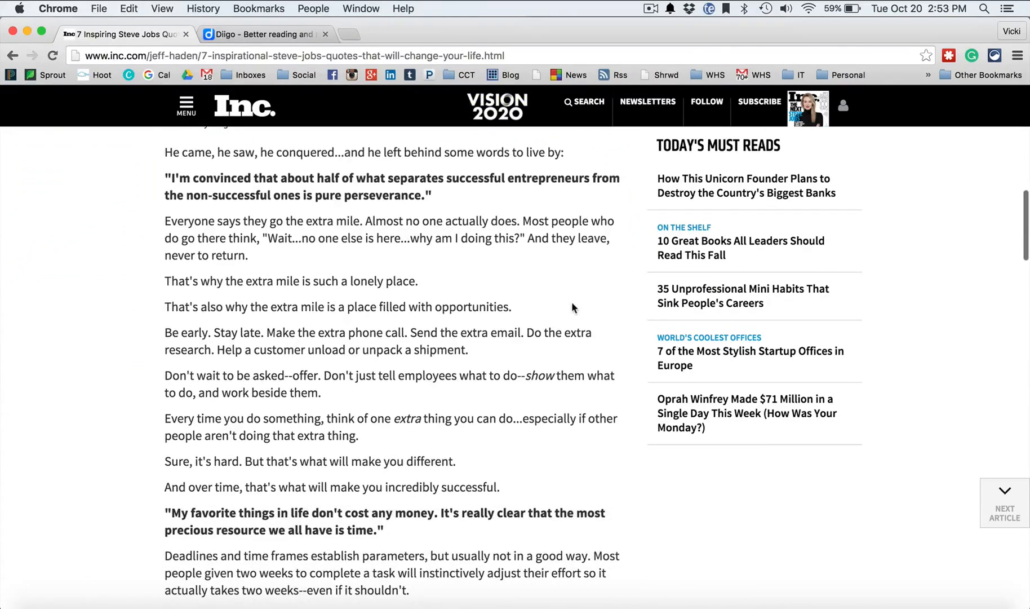
scroll(down, 3)
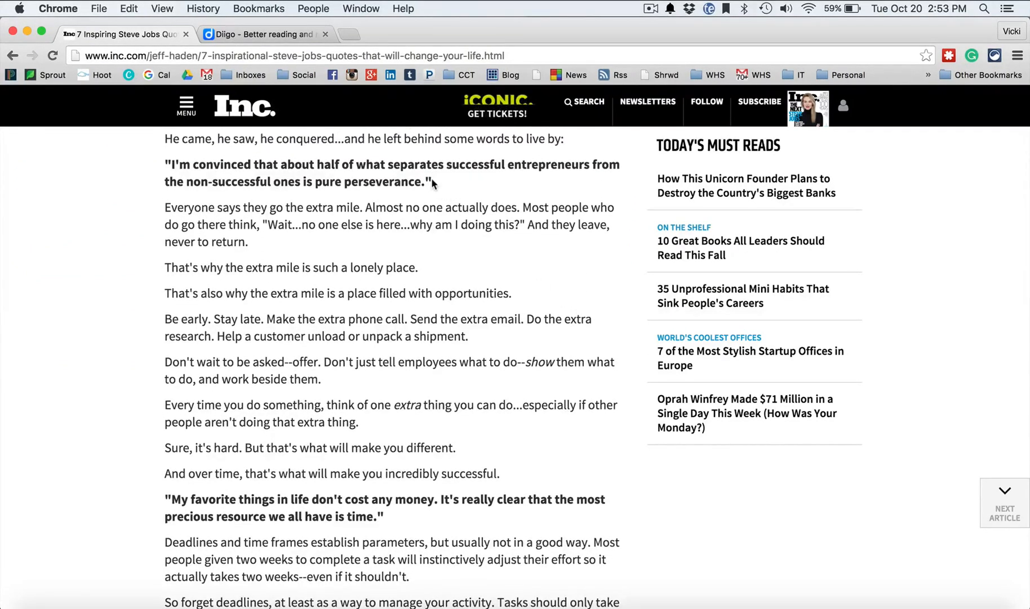
scroll(down, 3)
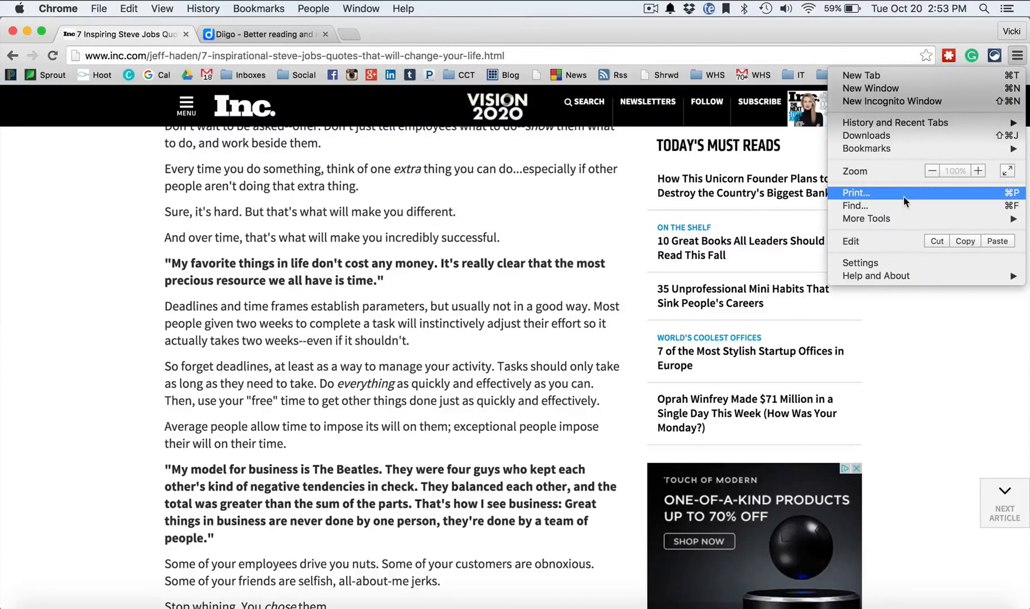
Step: Select and right-click the article's URL, then switch to the Diigo tab
click(290, 56)
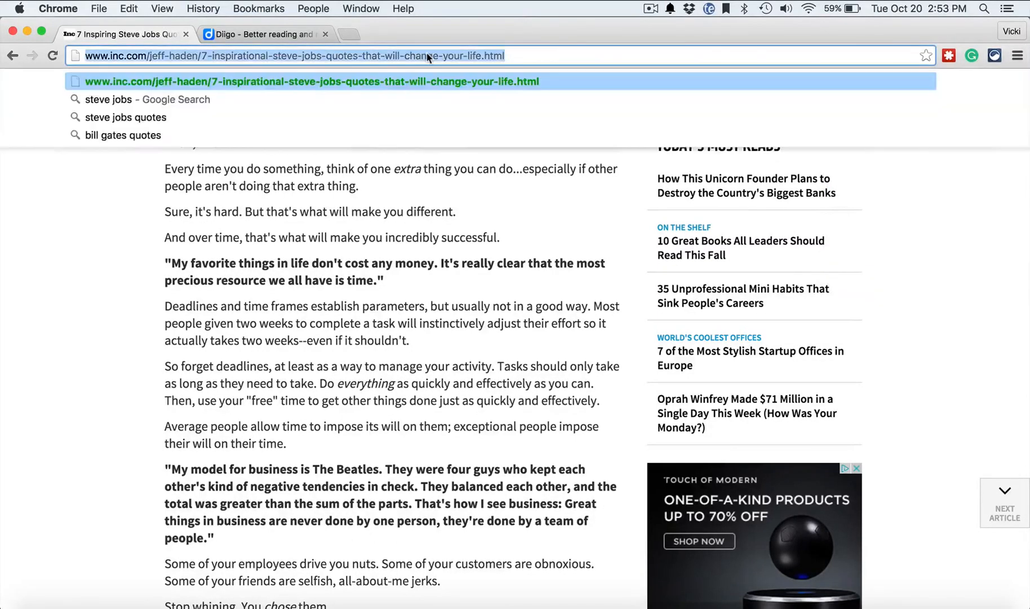
right_click(428, 55)
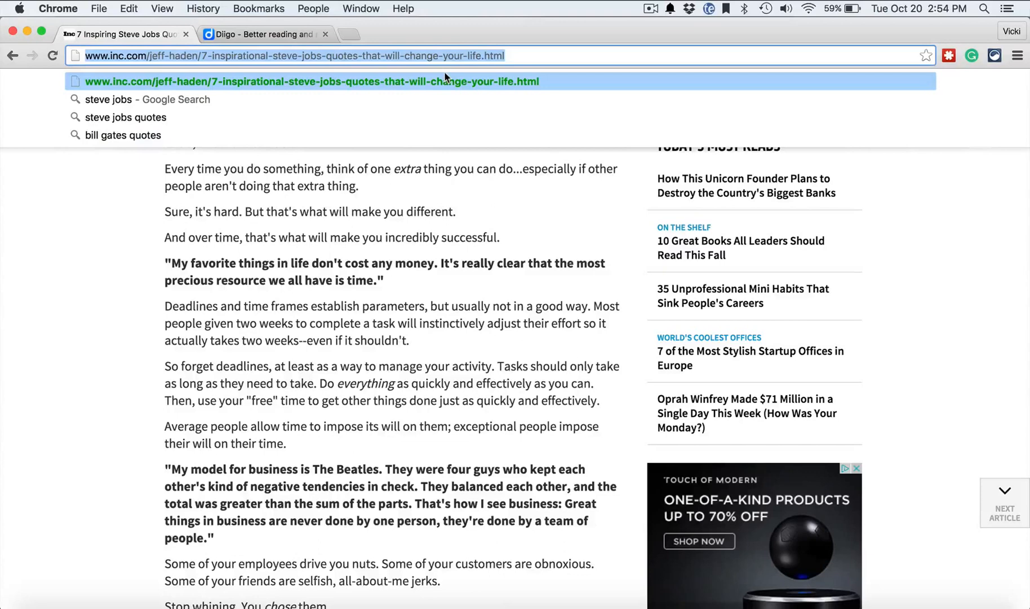
click(266, 34)
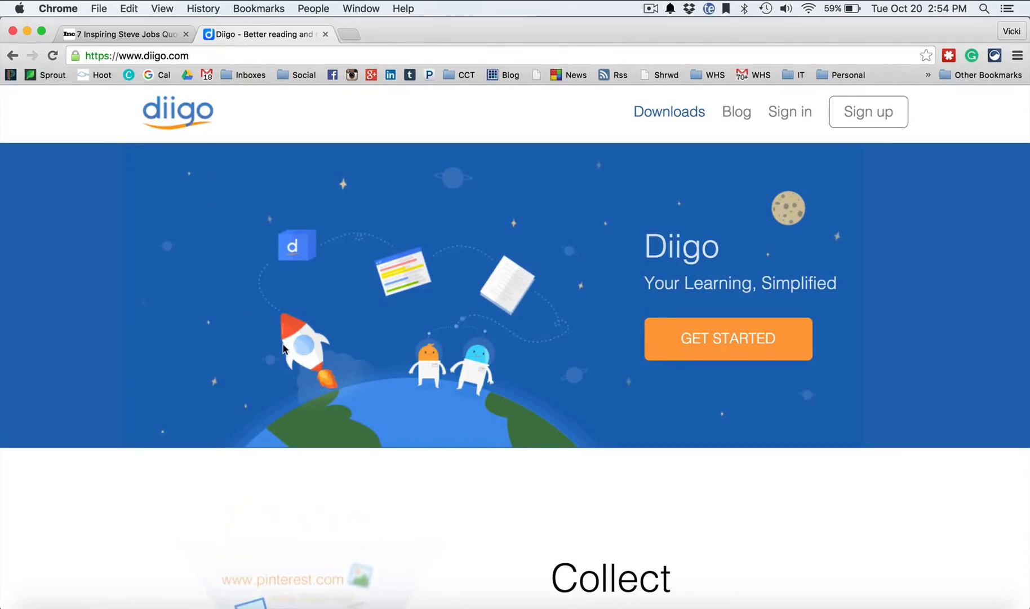
scroll(down, 3)
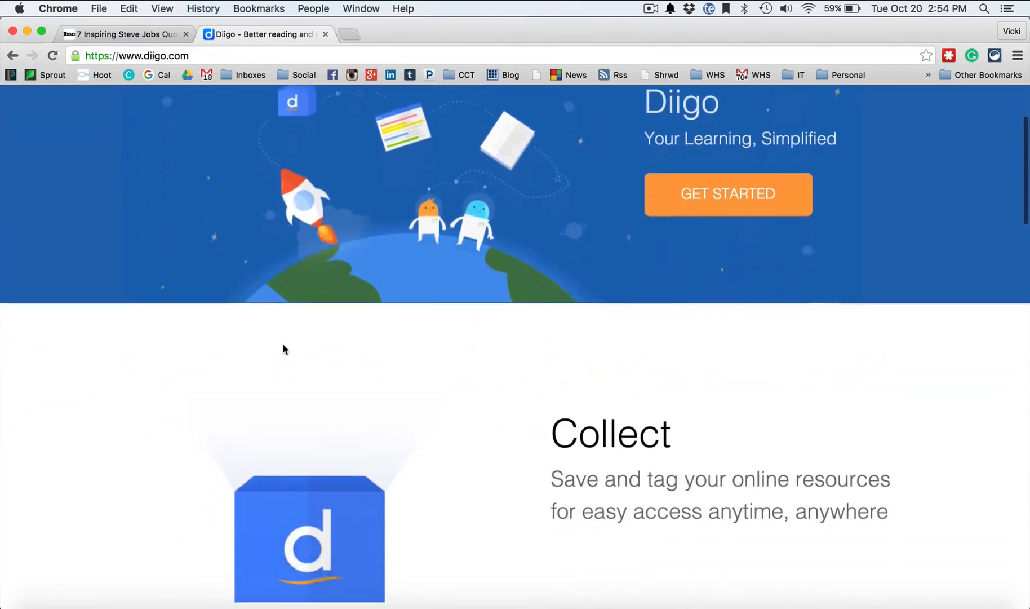
scroll(down, 3)
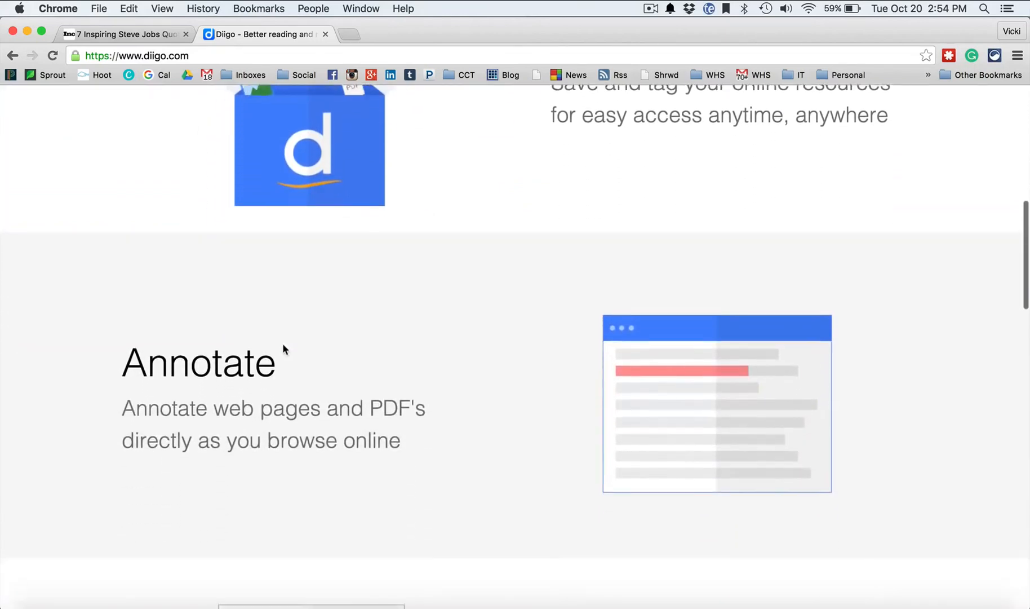
scroll(down, 3)
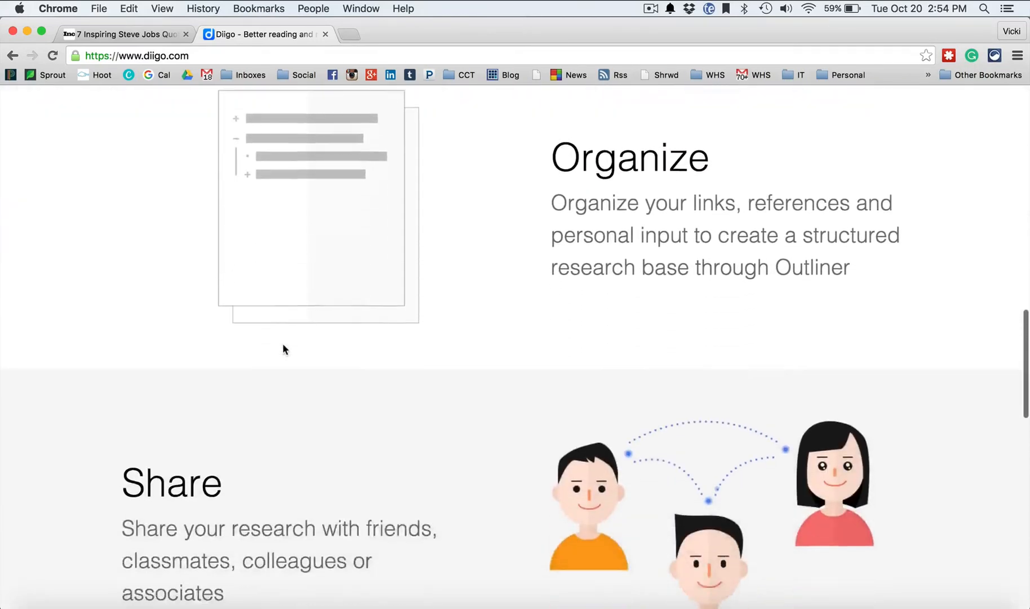
scroll(down, 3)
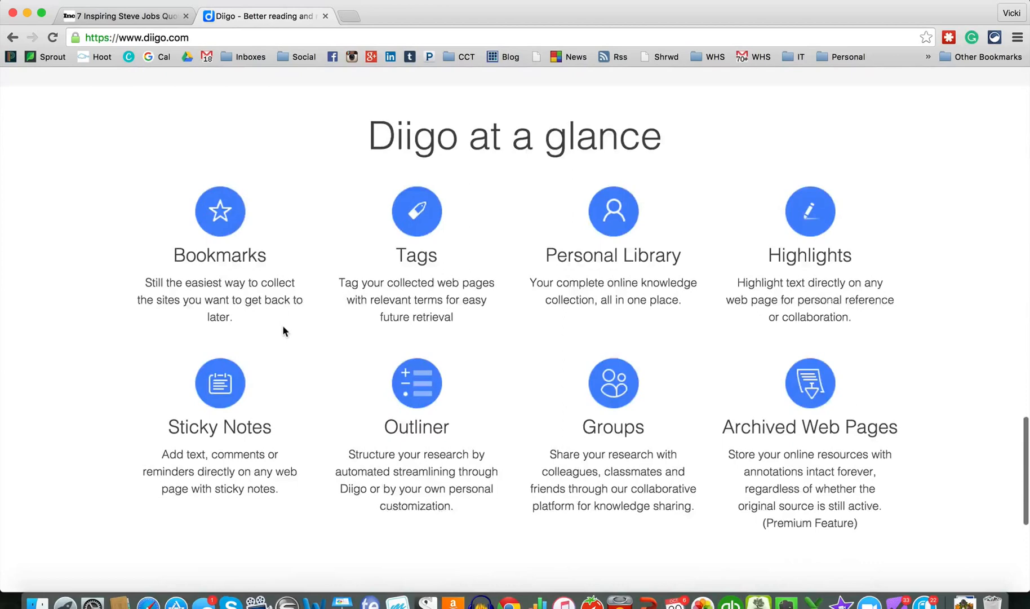
scroll(down, 3)
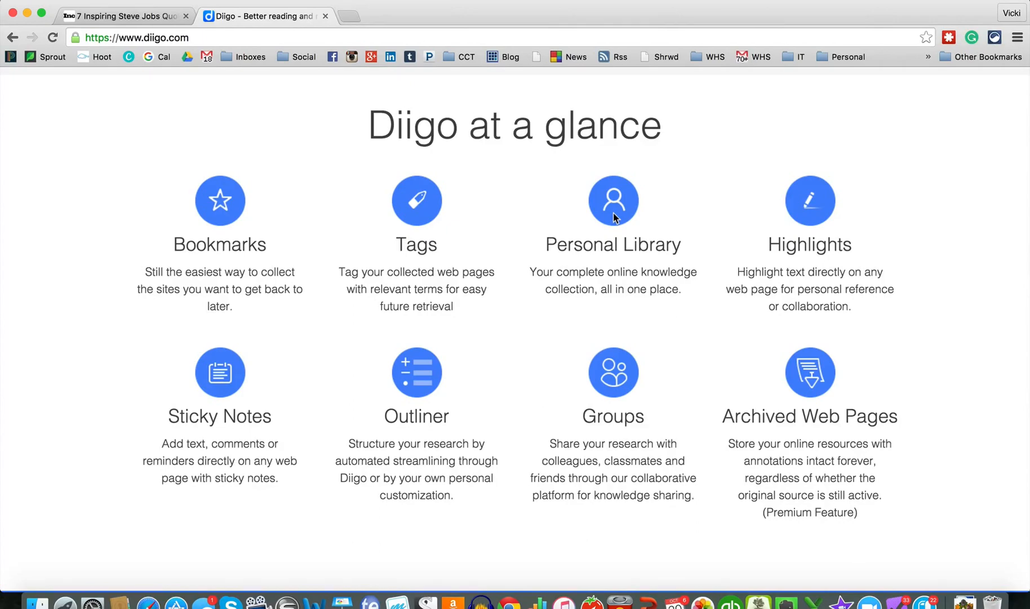
scroll(up, 3)
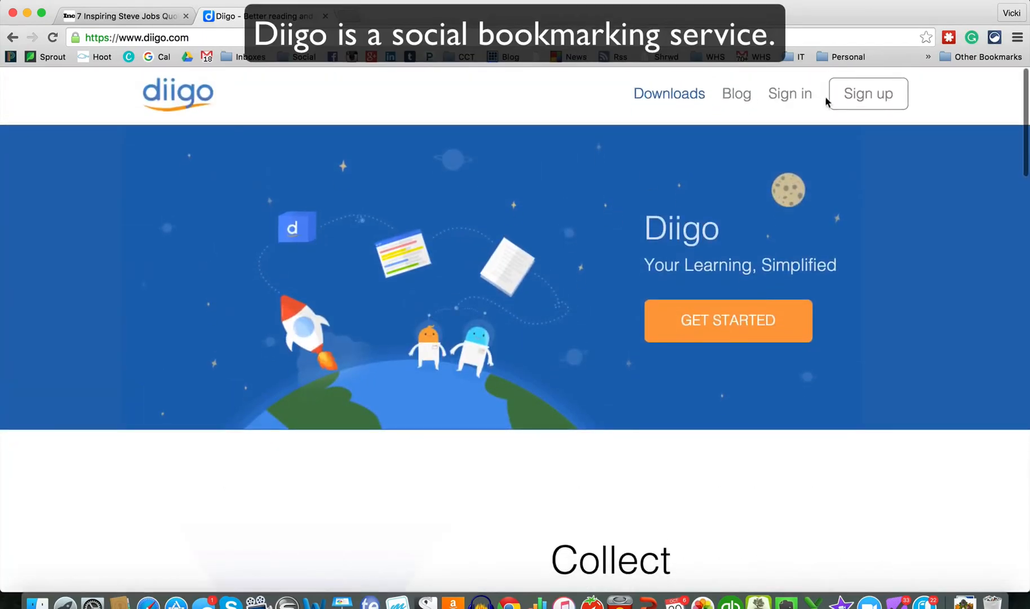
Step: View Diigo's sign-up plans and scroll the Plans and Pricing comparison, including the Teacher plan
click(867, 93)
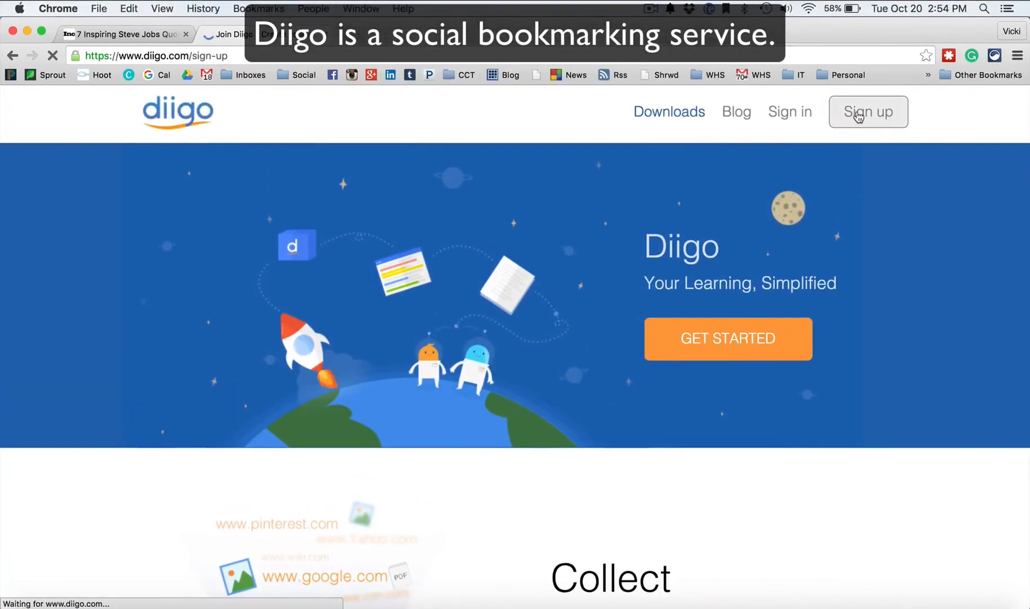
click(867, 112)
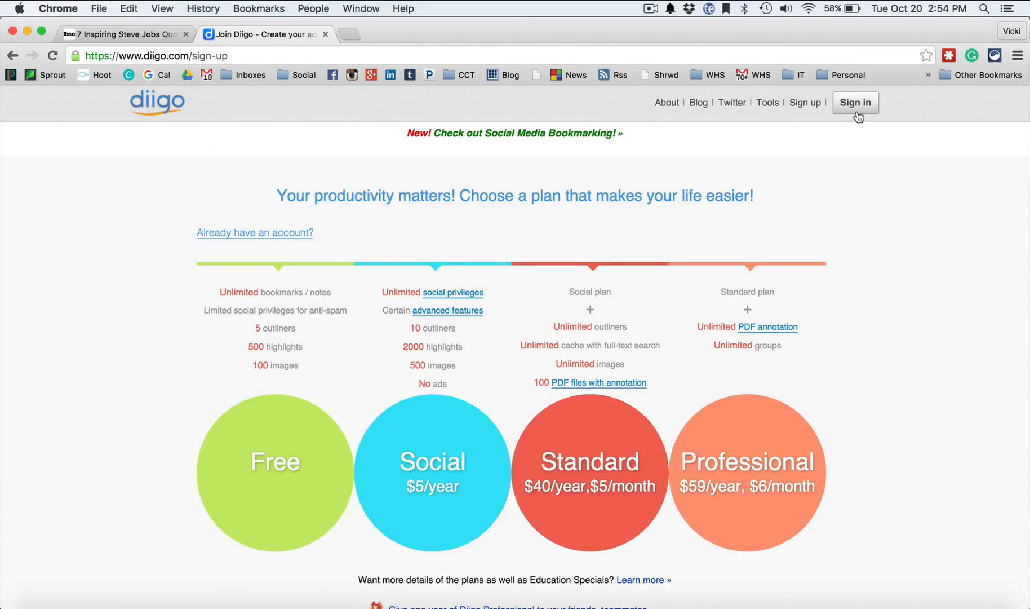
mouse_move(714, 257)
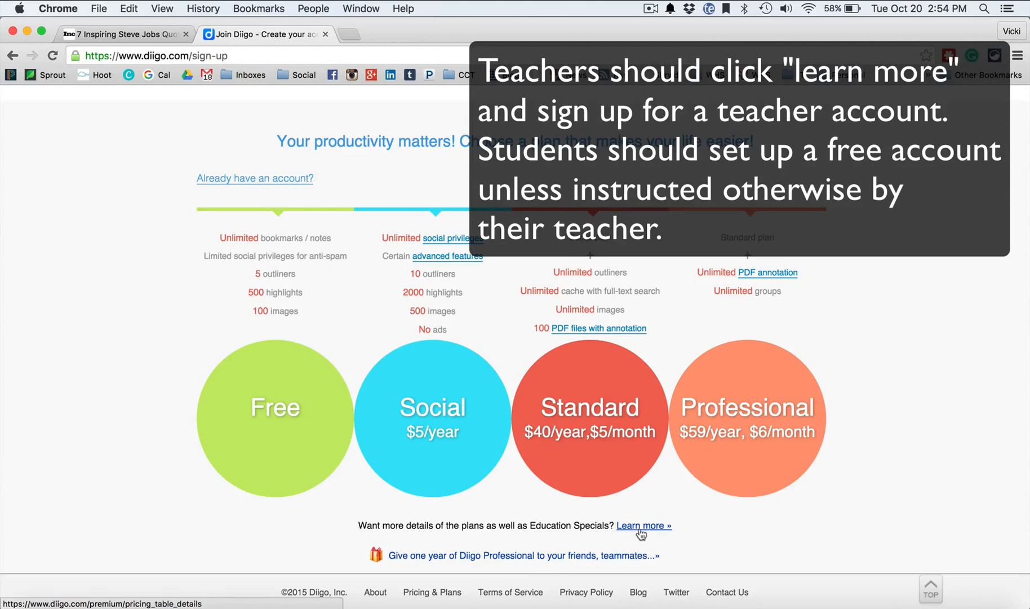
click(644, 526)
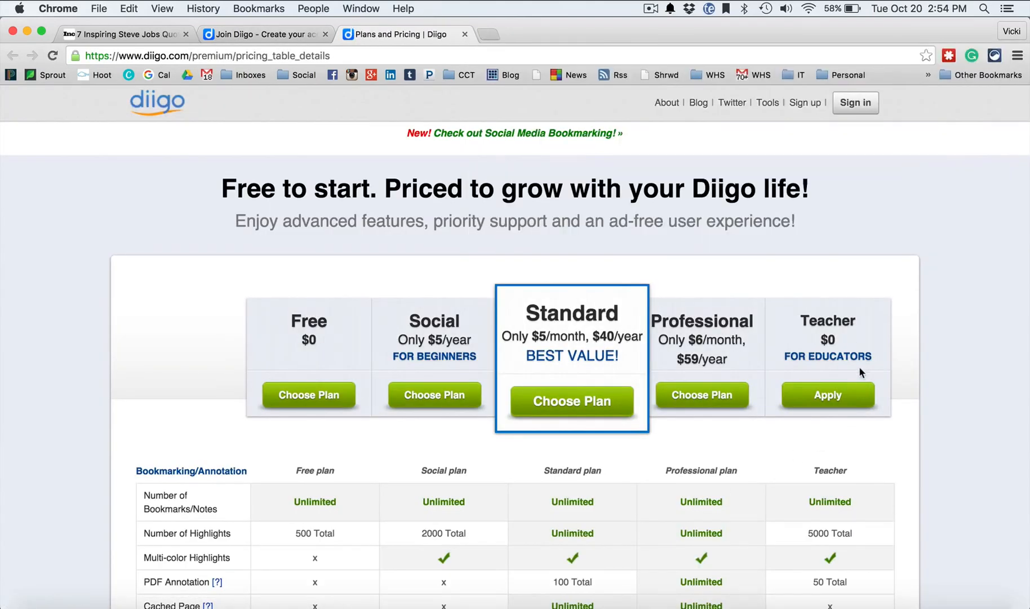
scroll(down, 3)
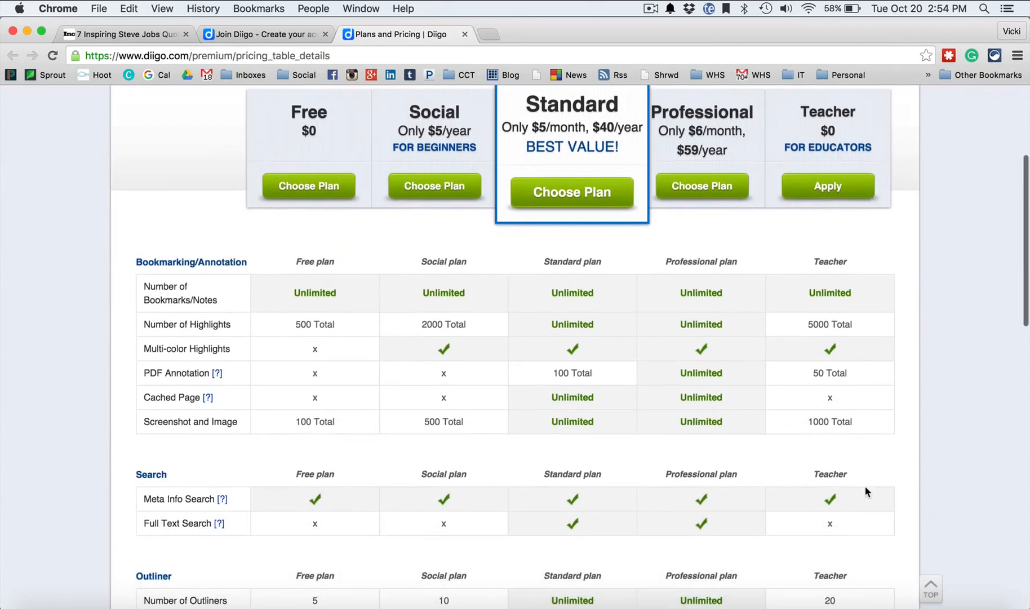
scroll(down, 3)
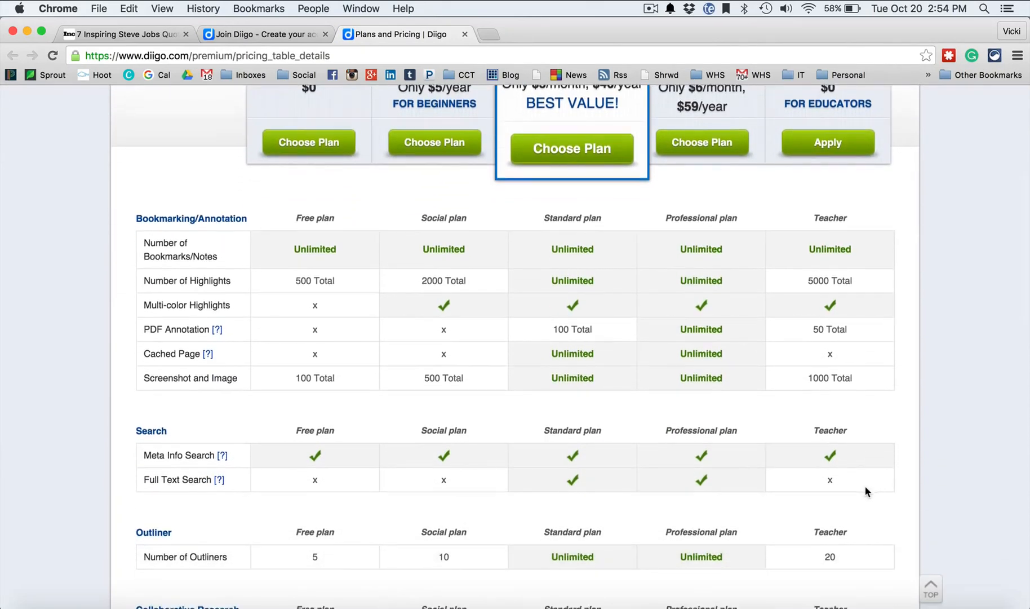
scroll(down, 3)
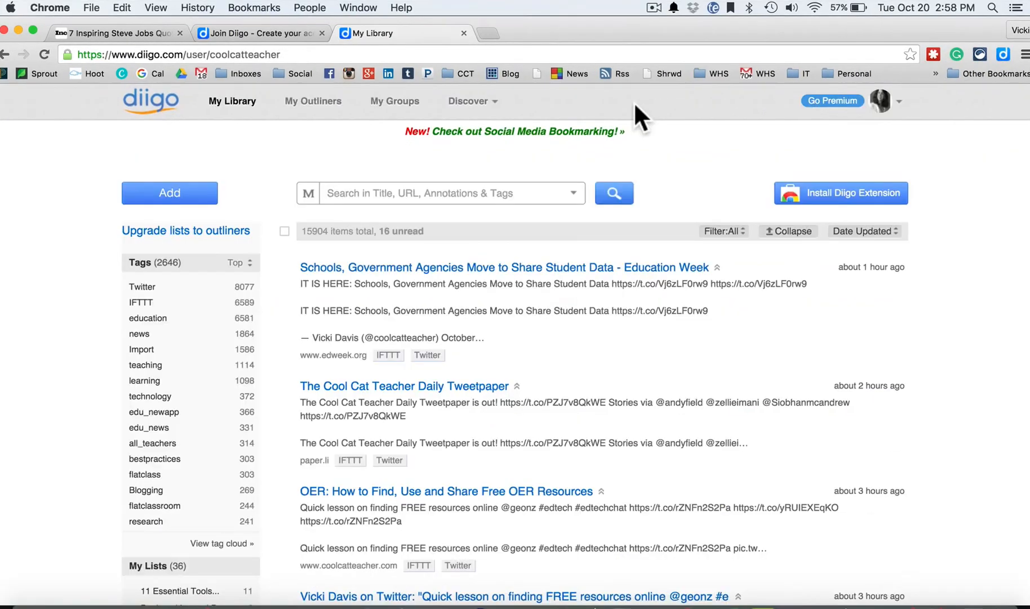
mouse_move(560, 273)
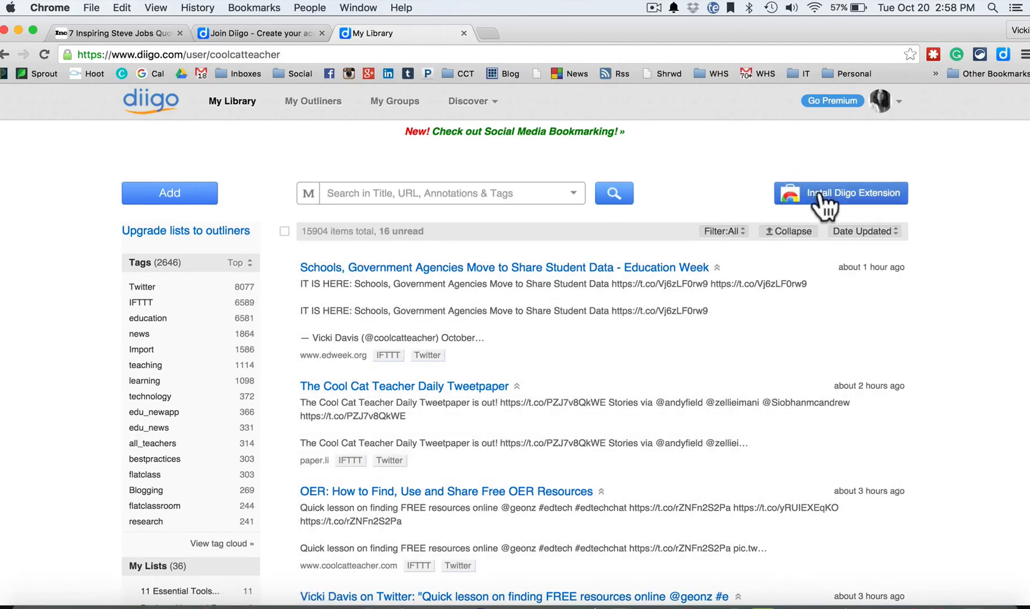
Step: Browse Install Diigo Extension and the IFTTT tag, then return to the Inc. article
click(841, 193)
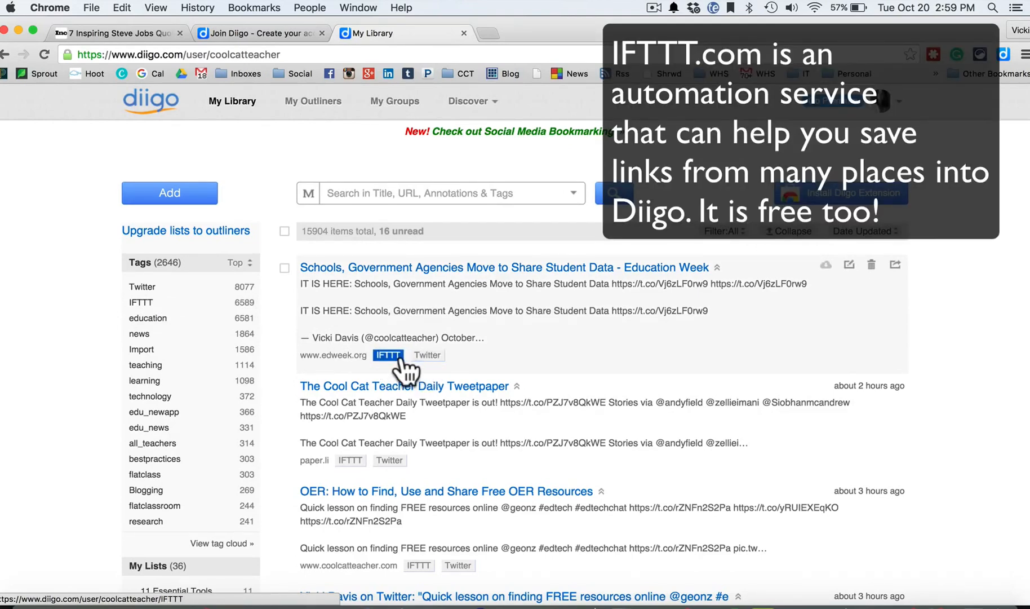
click(427, 355)
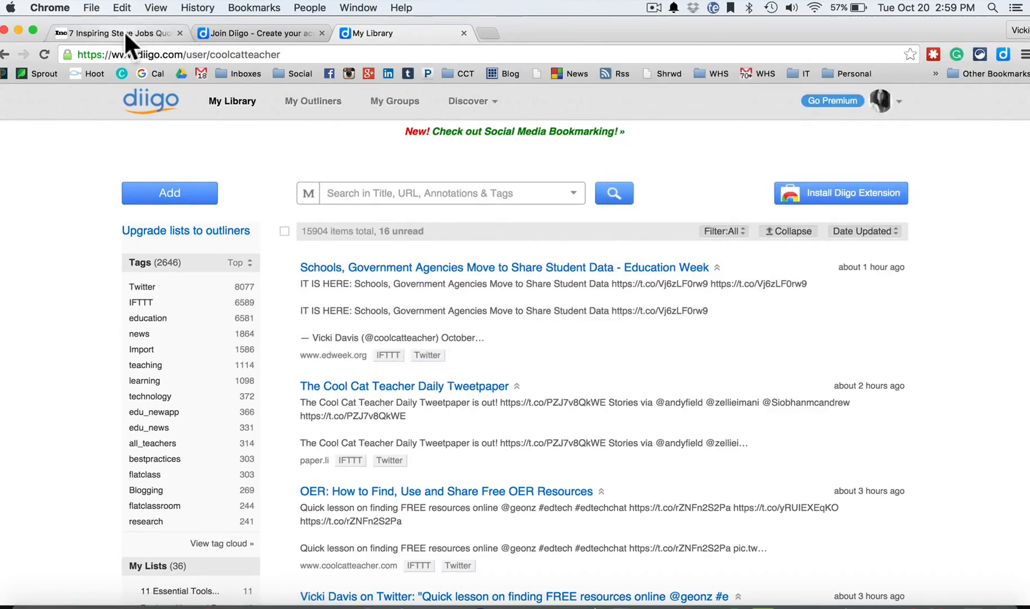
click(106, 32)
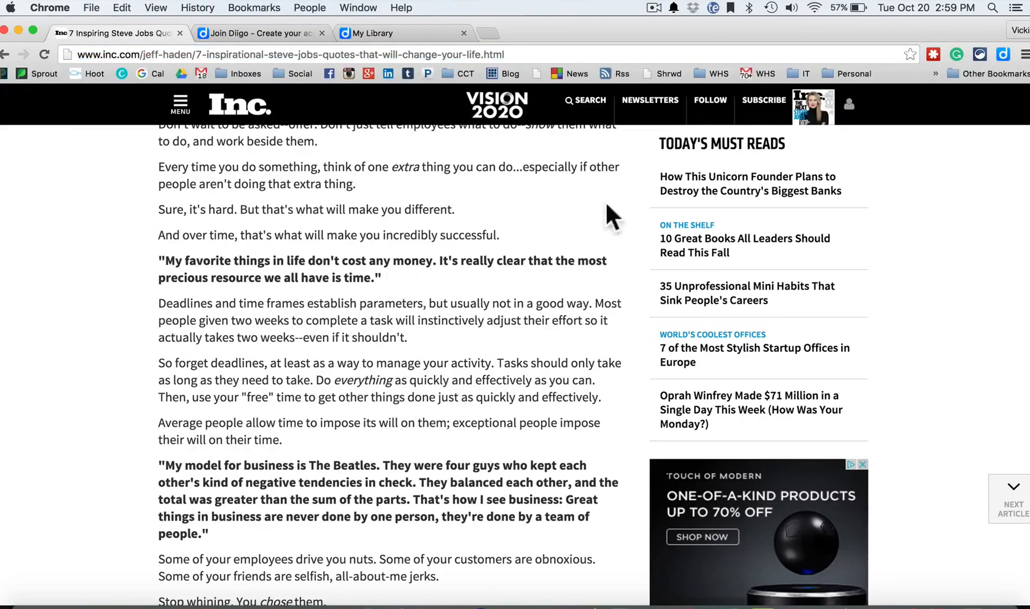
Step: Launch the Diigo extension on the article and dismiss the reload alert
click(1003, 54)
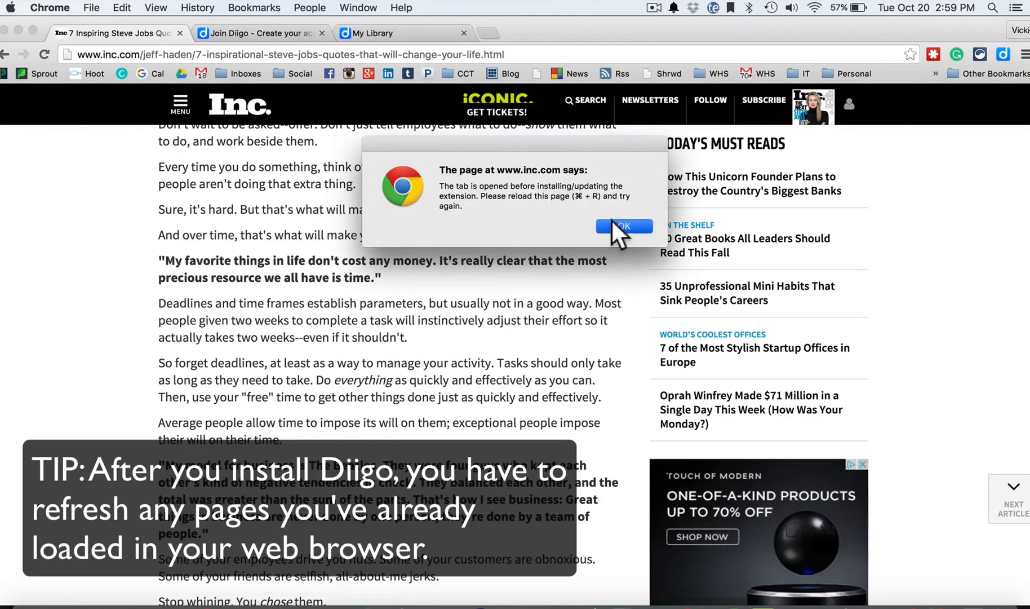
click(623, 226)
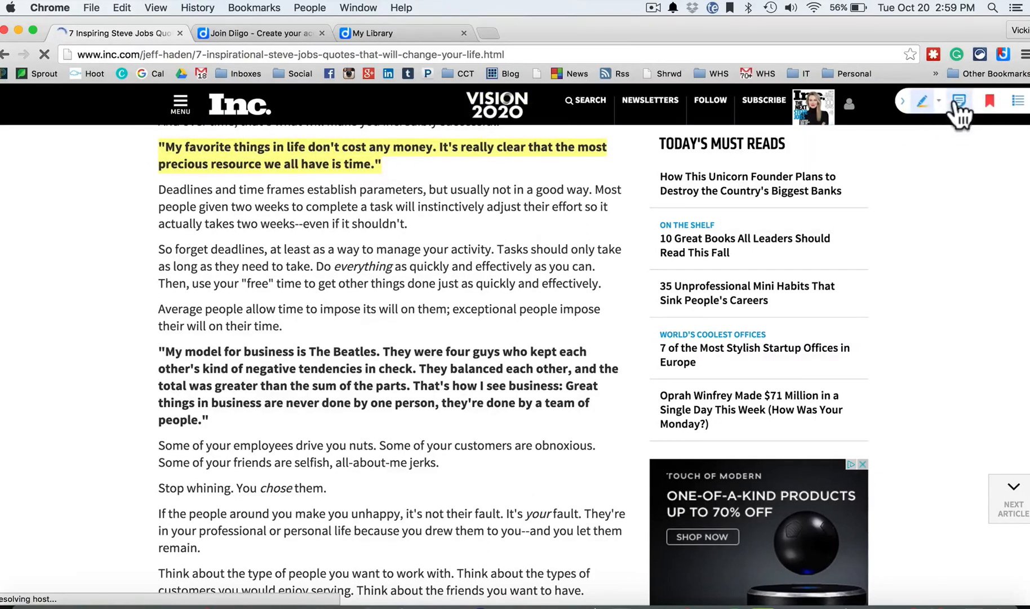
Step: Add and save a 'Great quote' sticky note on the article
click(959, 101)
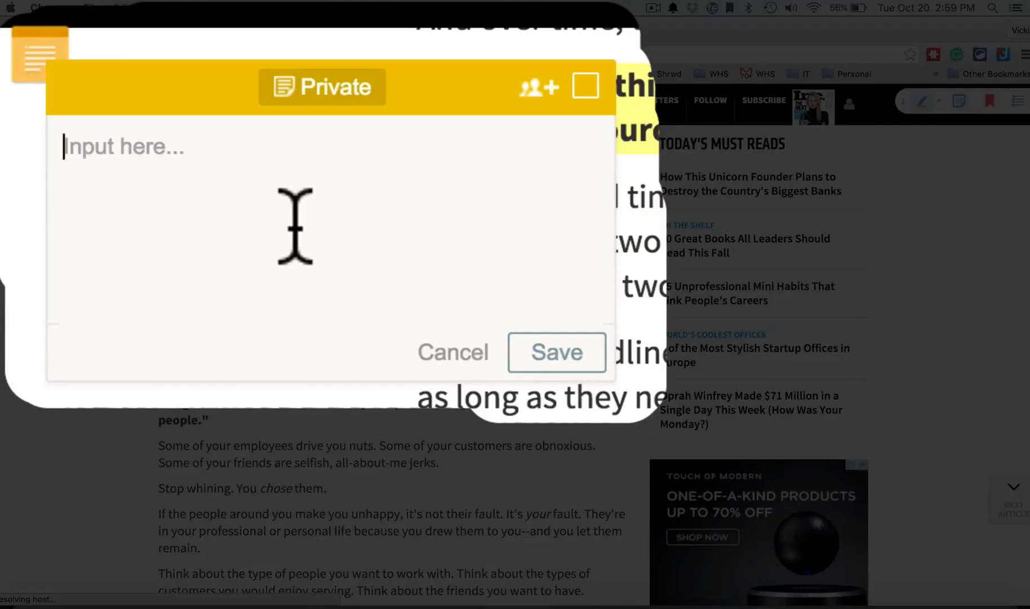
text(Great quote)
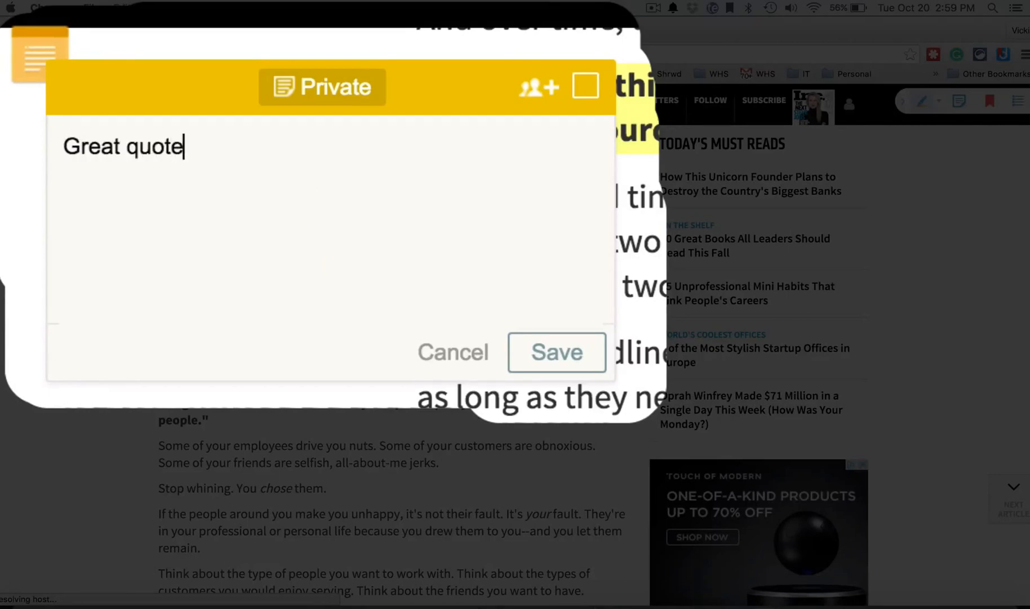
click(556, 351)
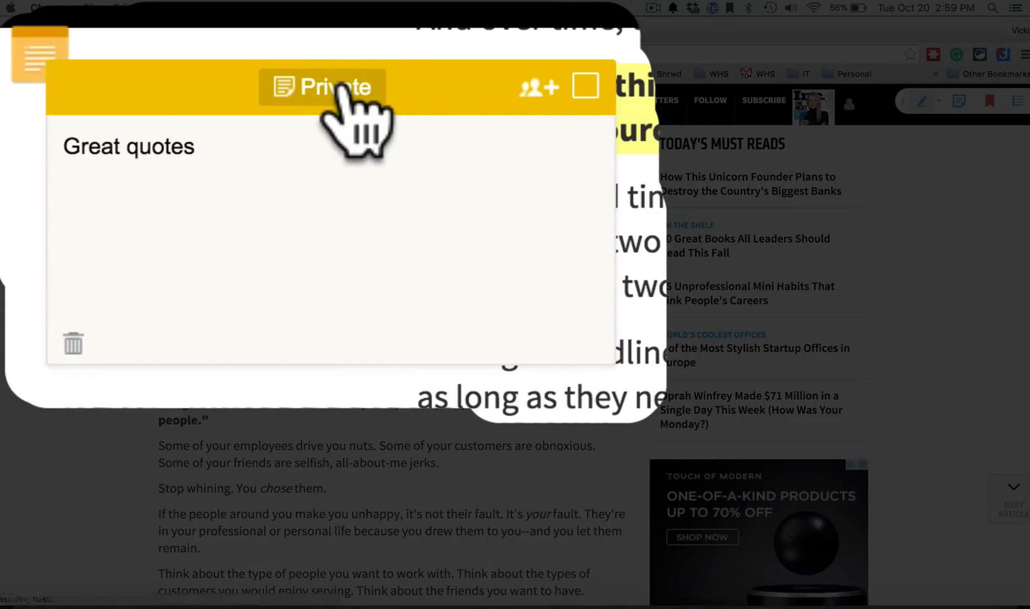
Step: Post the group note 'Great article on Steve Jobs' to educators, then collapse it
click(537, 87)
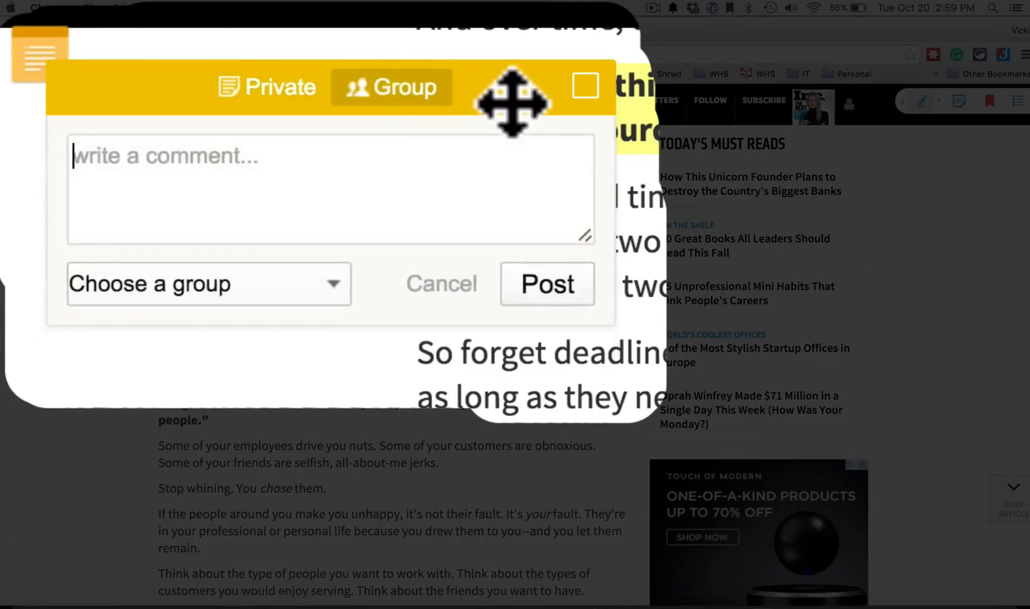
click(207, 284)
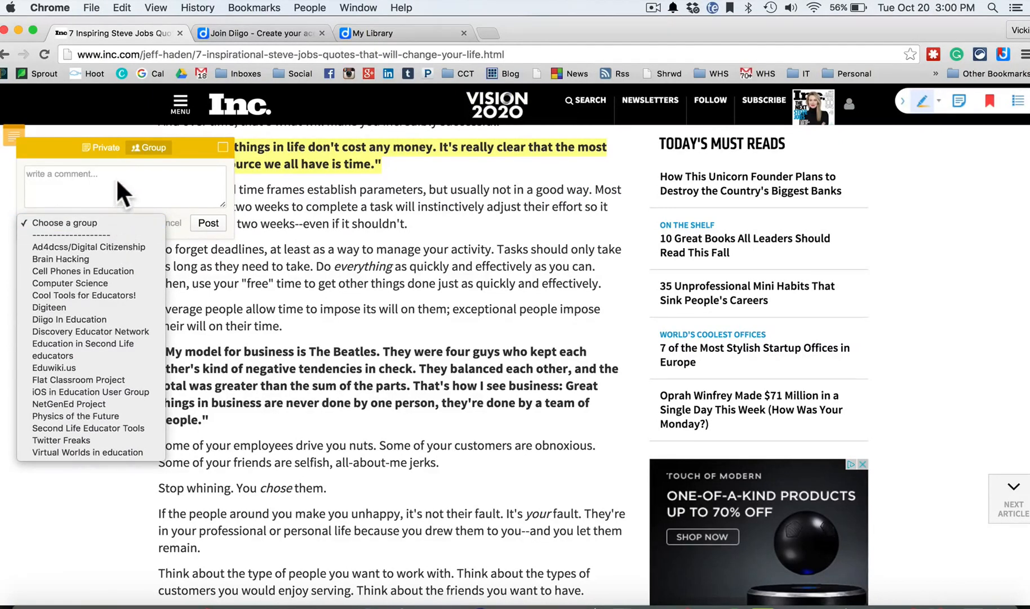
mouse_move(52, 356)
text(G)
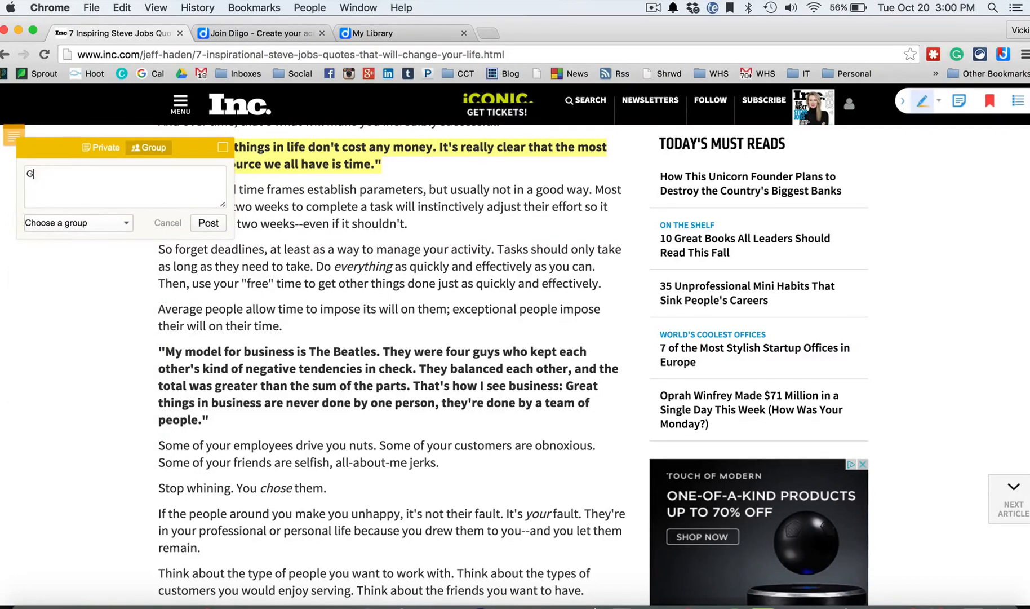
text(reat article on Steve Jobs)
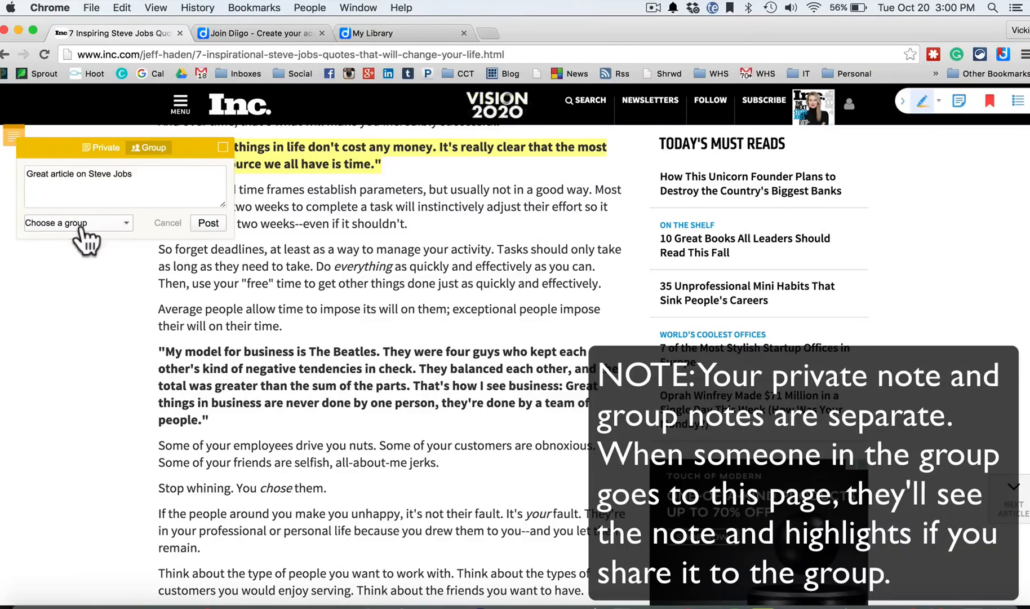
click(76, 222)
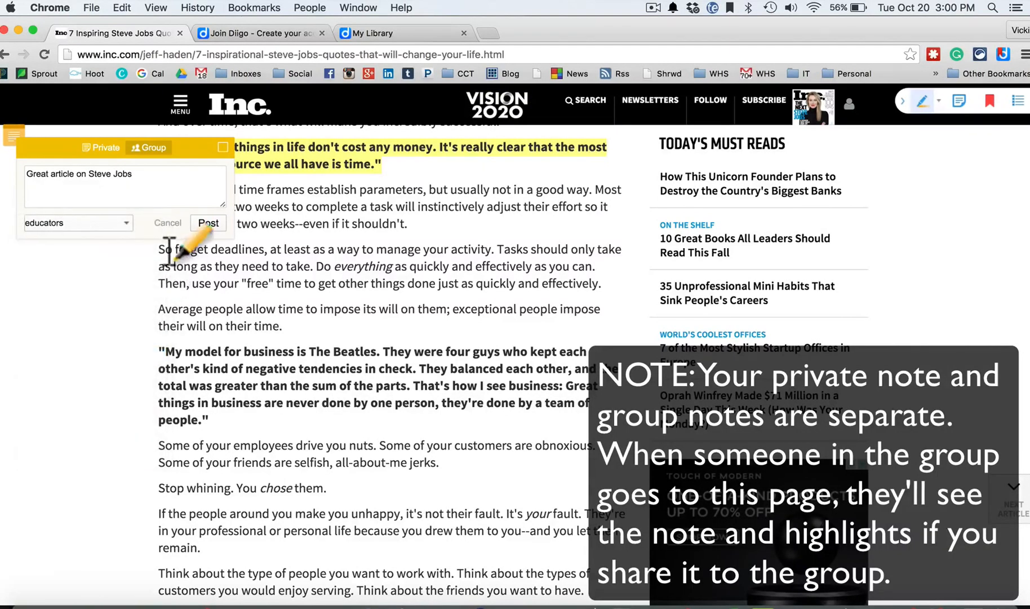
click(208, 222)
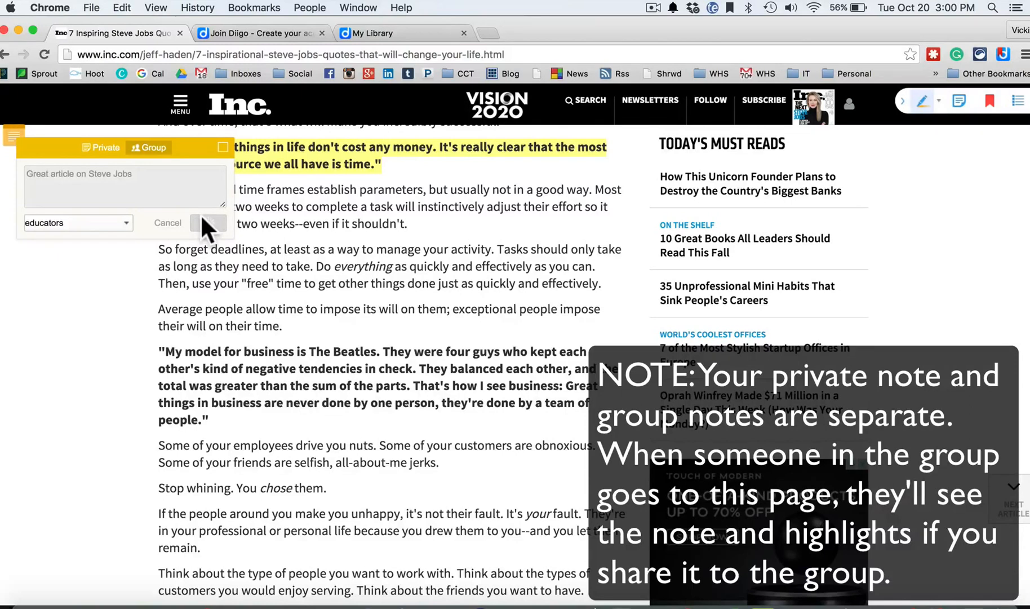
click(209, 223)
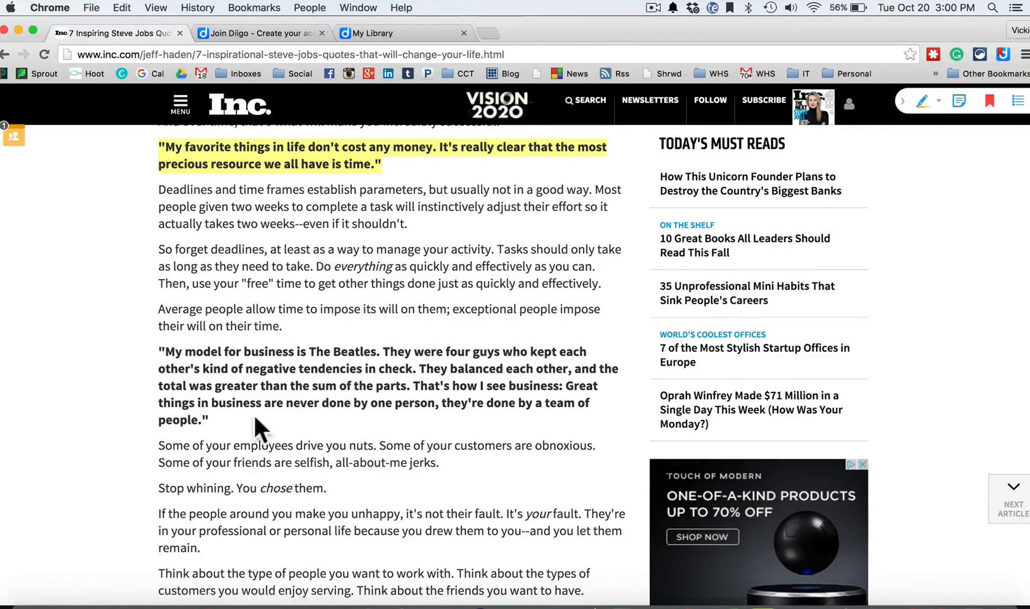
Step: Select the 'My model for business is The Beatles…' paragraph
drag(162, 351, 209, 420)
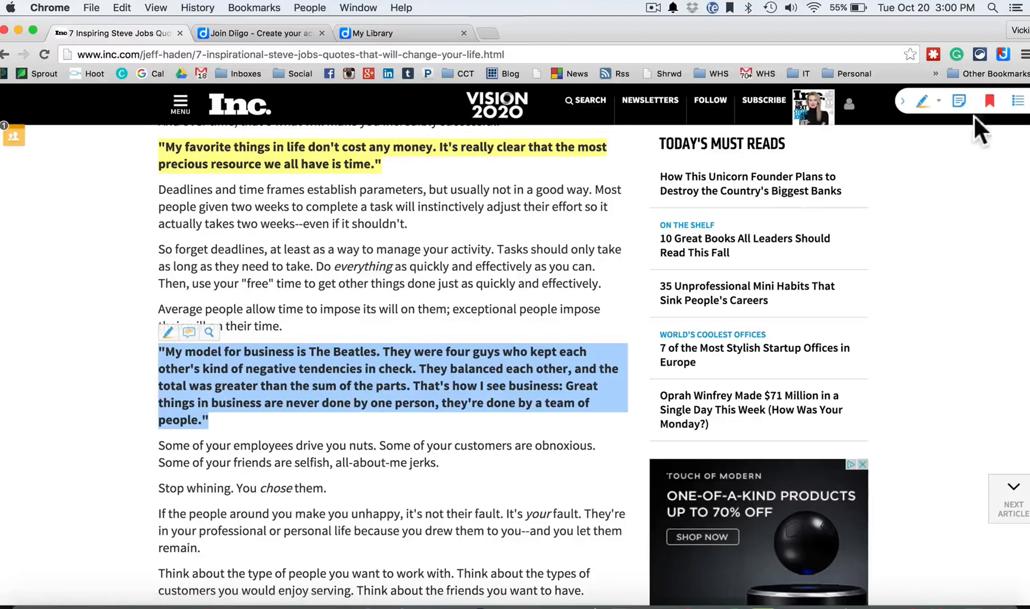
Step: Save the article bookmark tagged 'steve jobs', unshared, into History of Computing Presentation
click(989, 101)
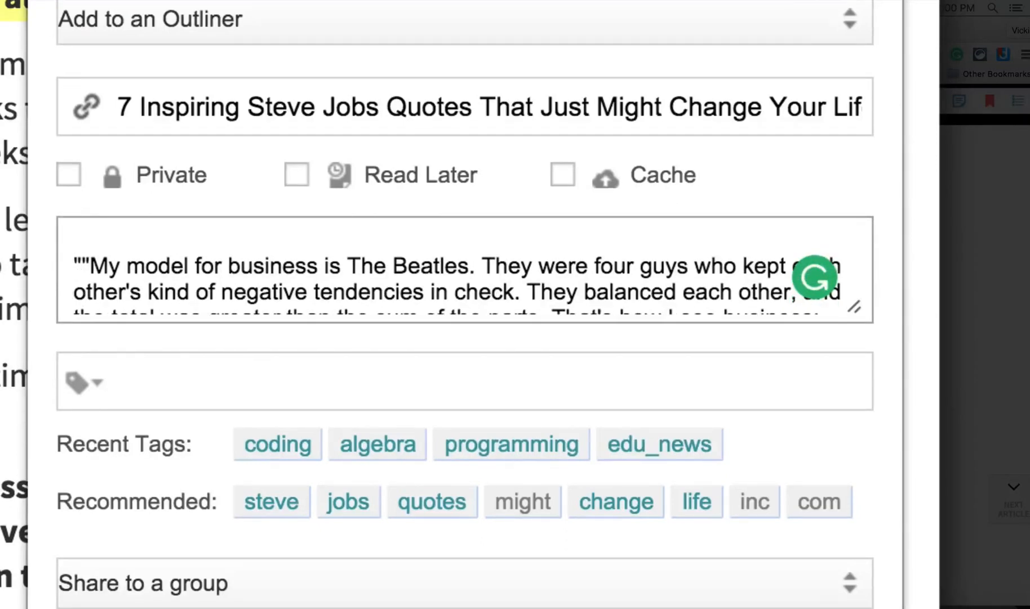
text(asdf;ldkjfdlkfj)
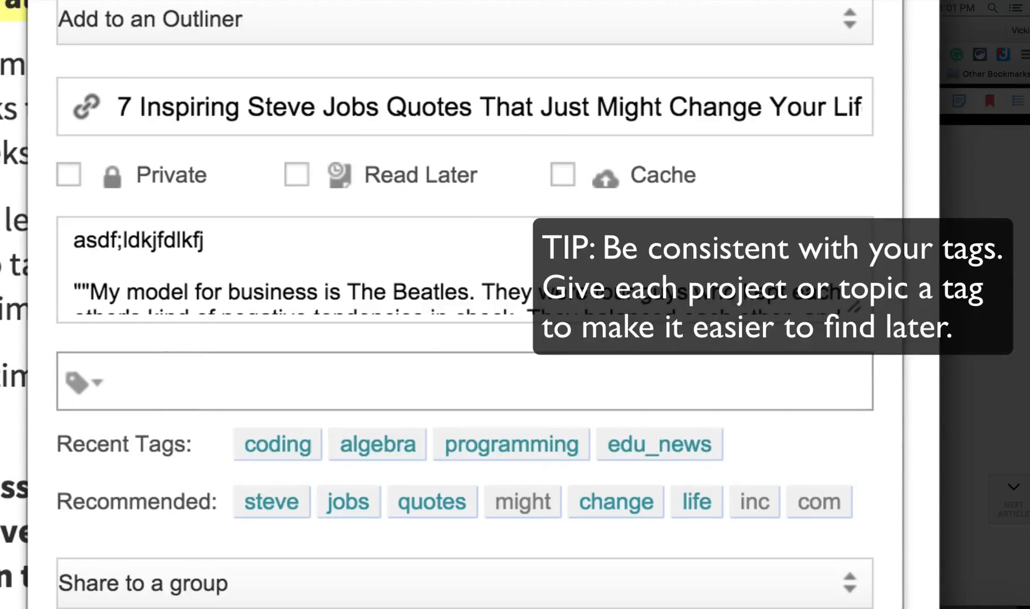
text(steve jobs, inspiration)
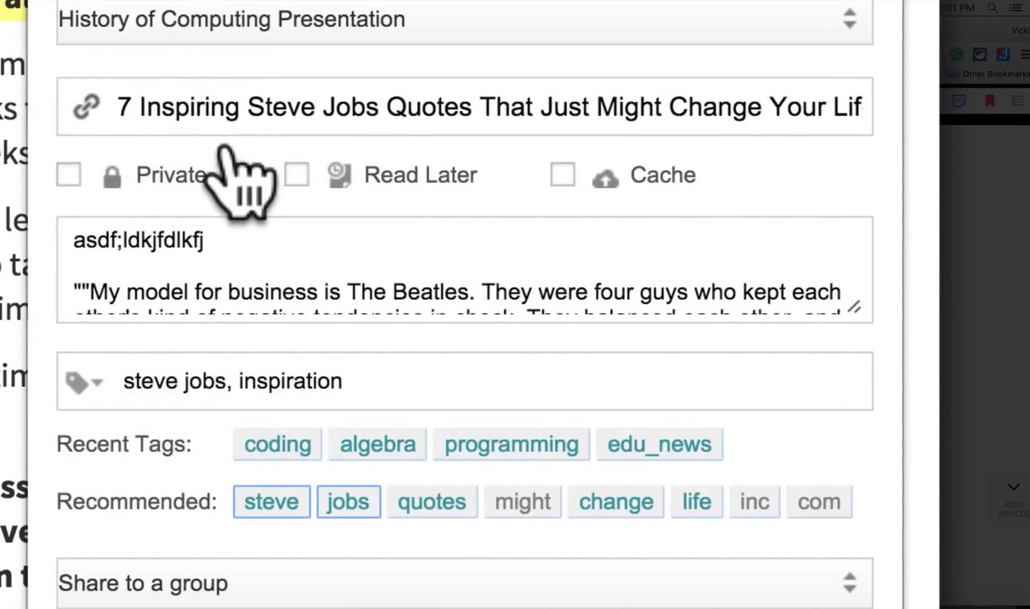
mouse_move(355, 582)
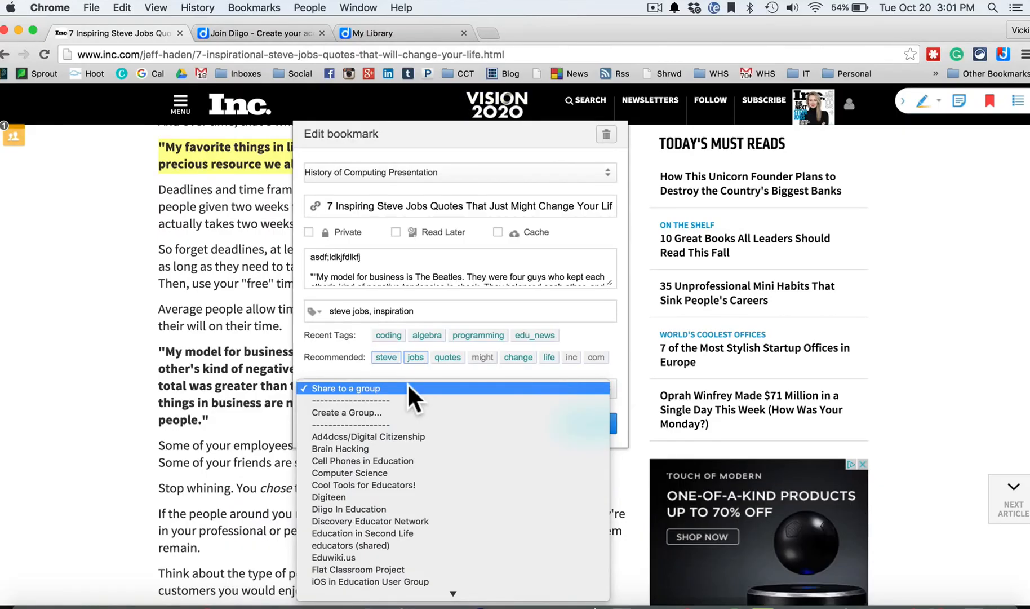
click(344, 387)
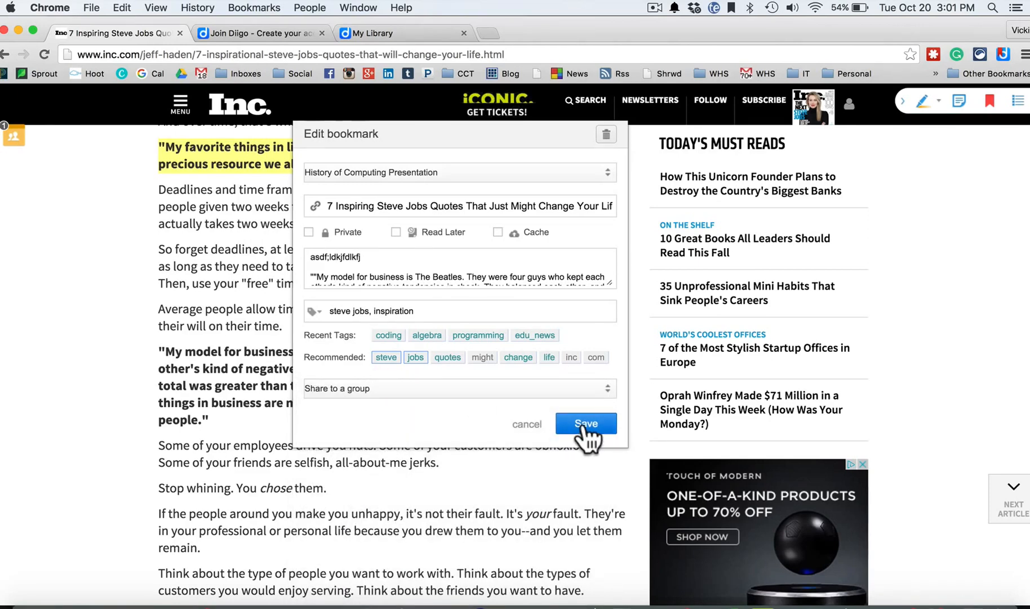
mouse_move(588, 438)
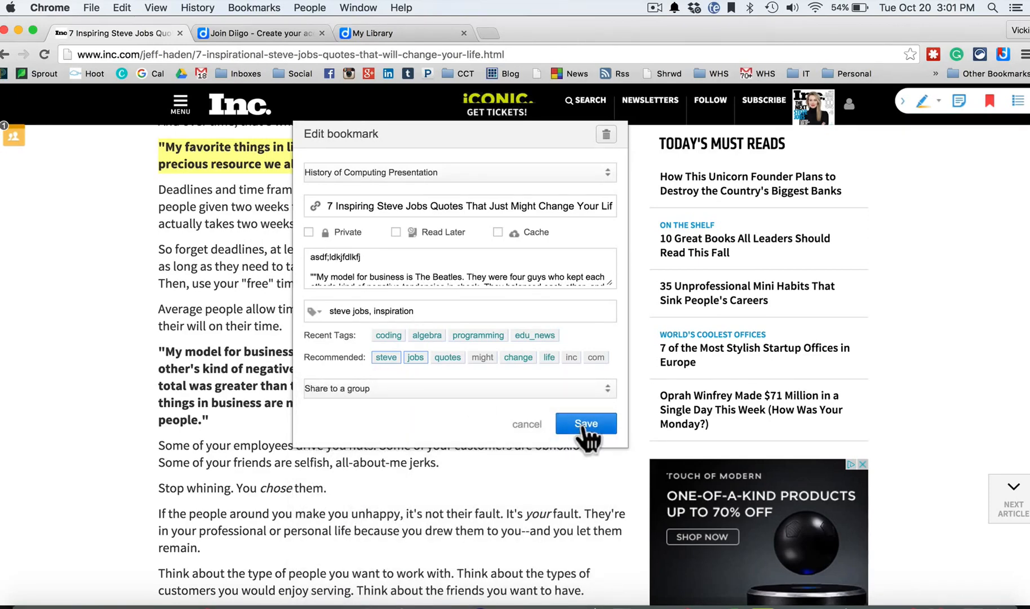
click(585, 424)
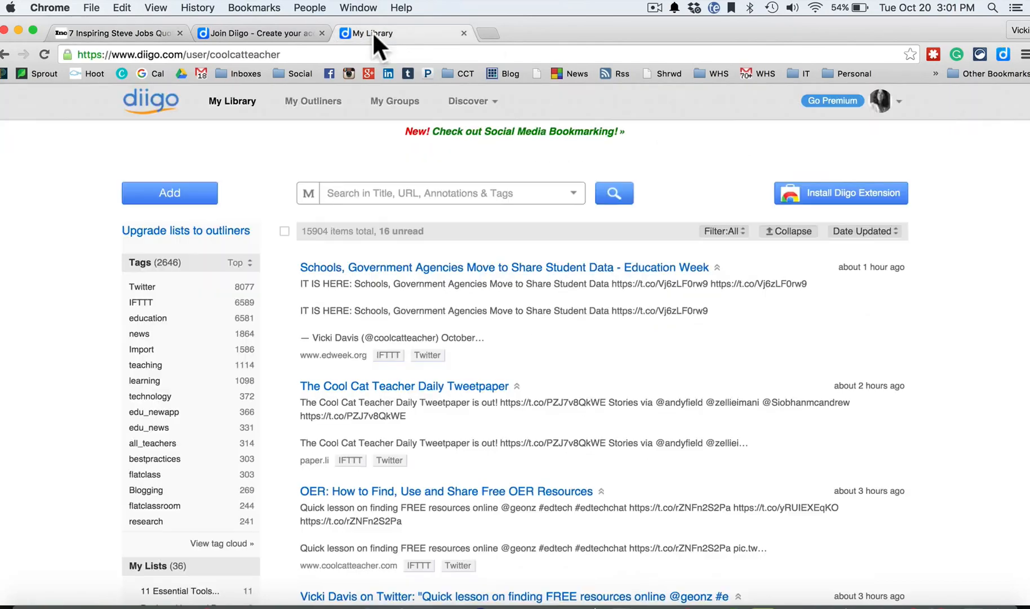
Step: Go to My Library, then My Outliners, and open History of Computing Presentation
click(313, 101)
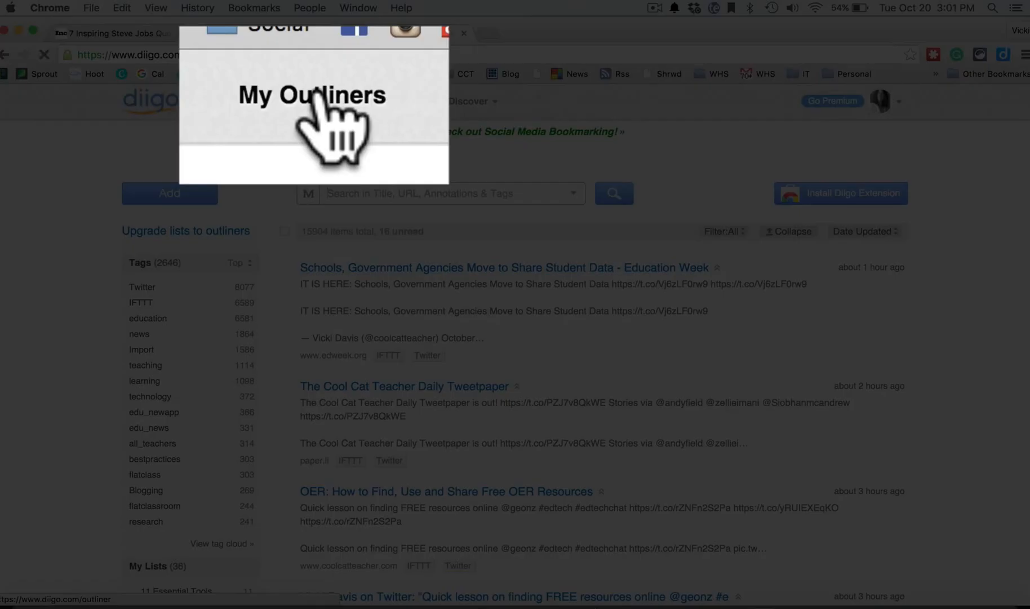
click(314, 101)
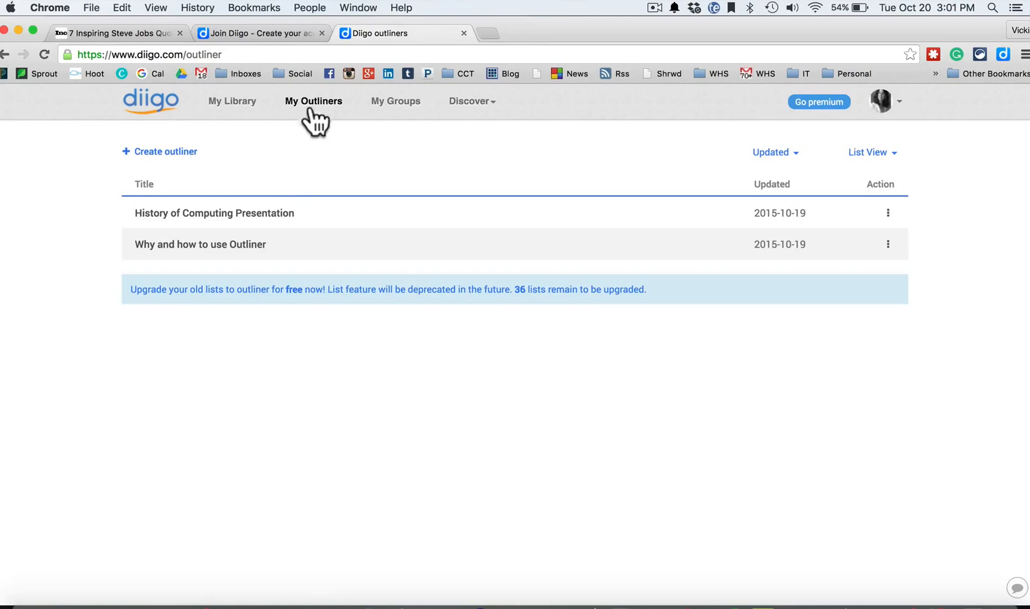
click(214, 213)
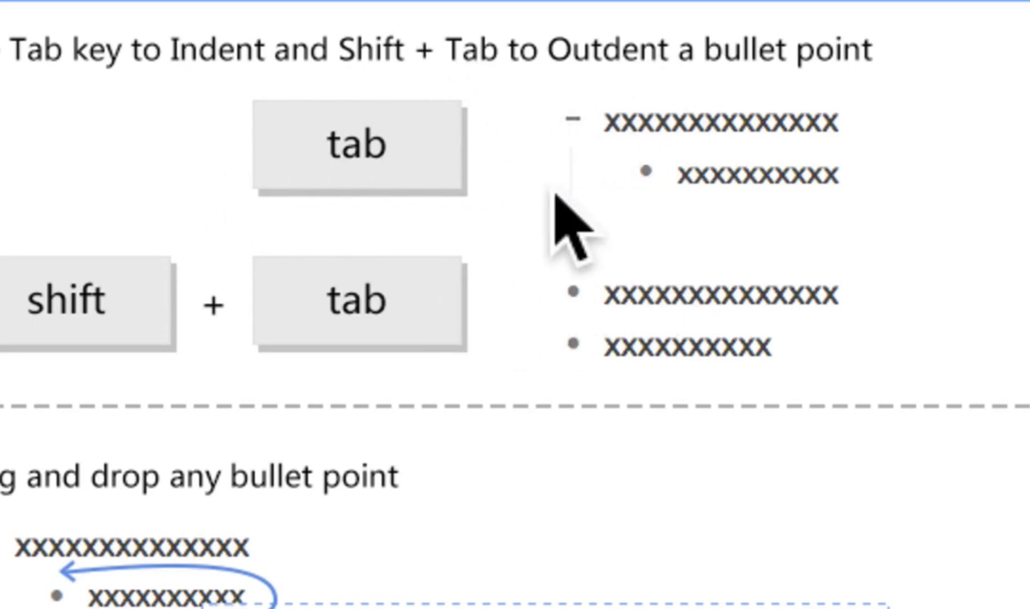
mouse_move(522, 394)
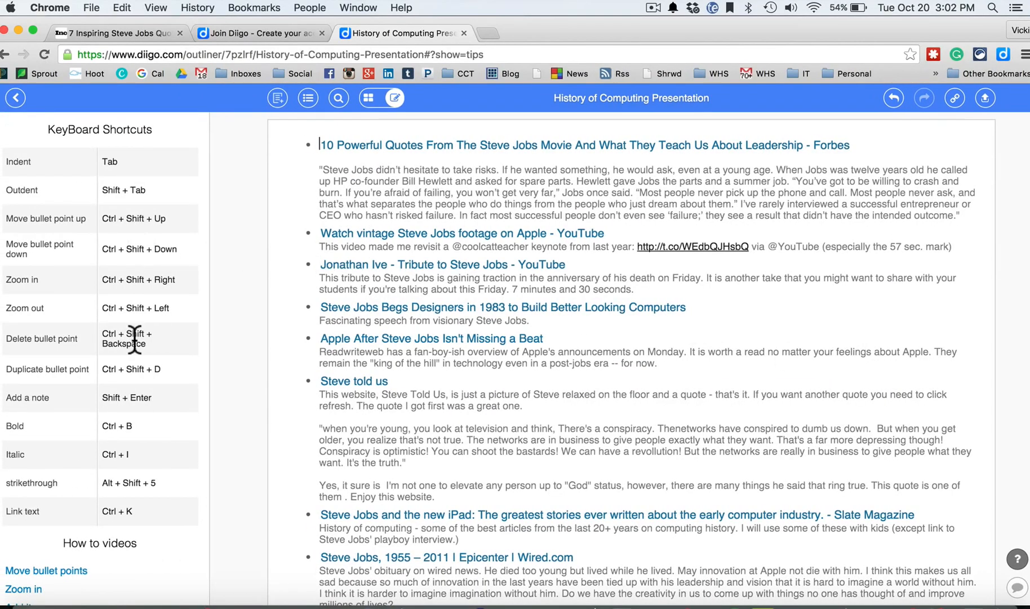
Step: Add the top bullet 'Introduction to Steve Jobs' to the outliner
scroll(down, 3)
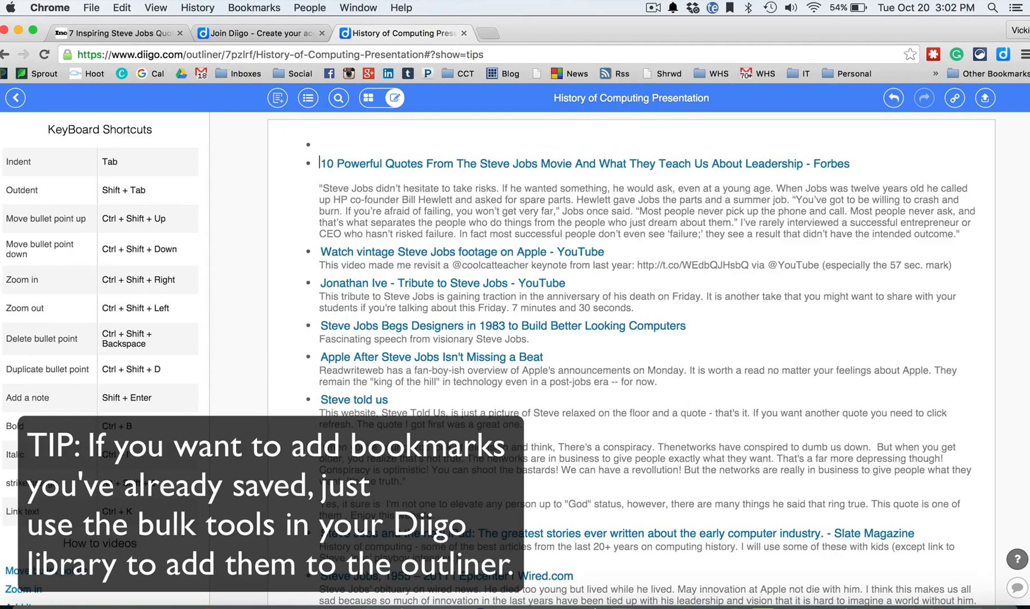
text(INtro)
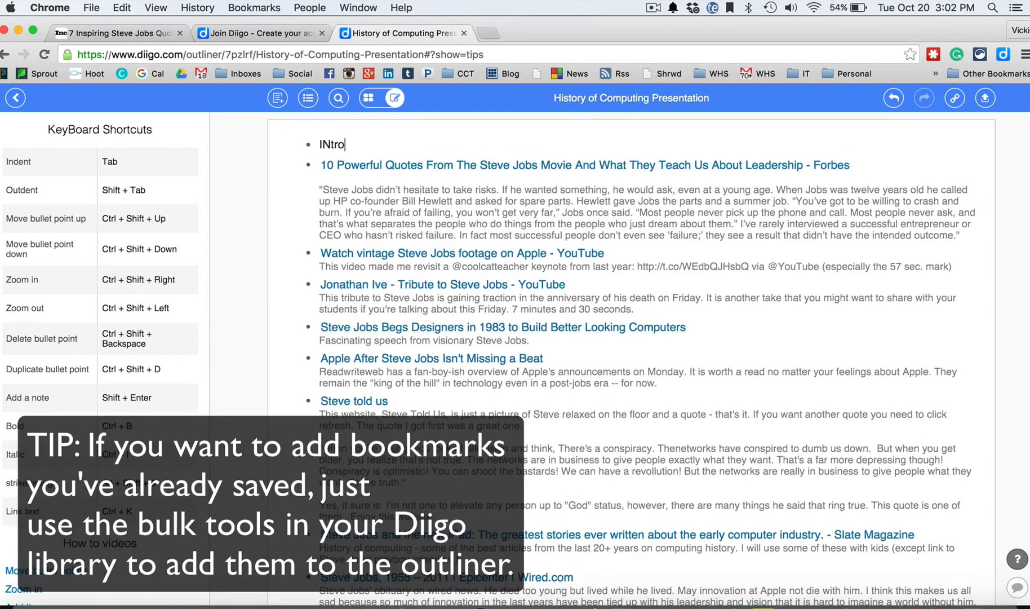
text(duction to Steve Jobs)
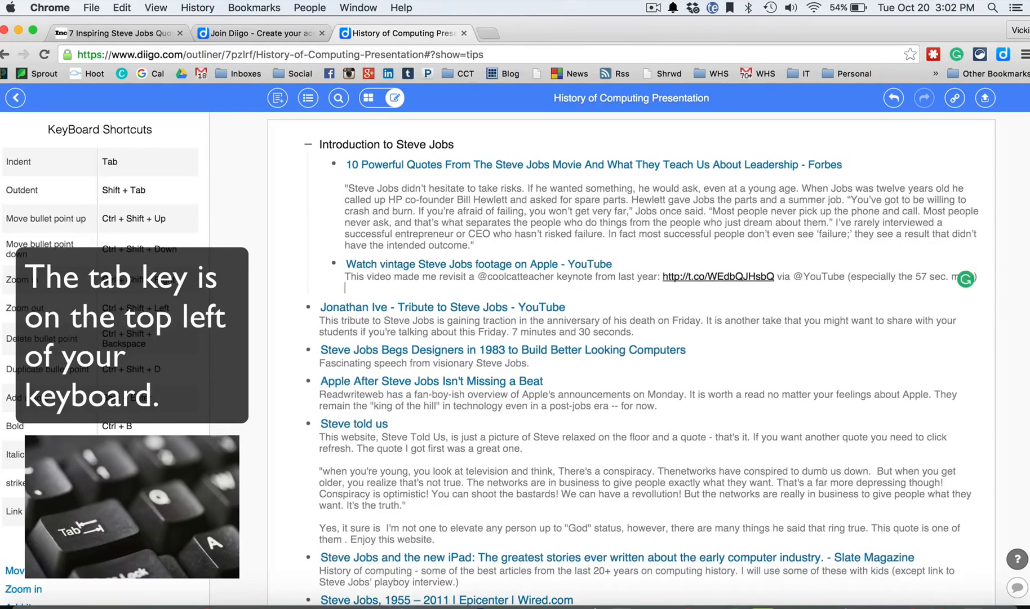
Step: Add the note 'This might be a cool video to show' to the YouTube item
text(This might be)
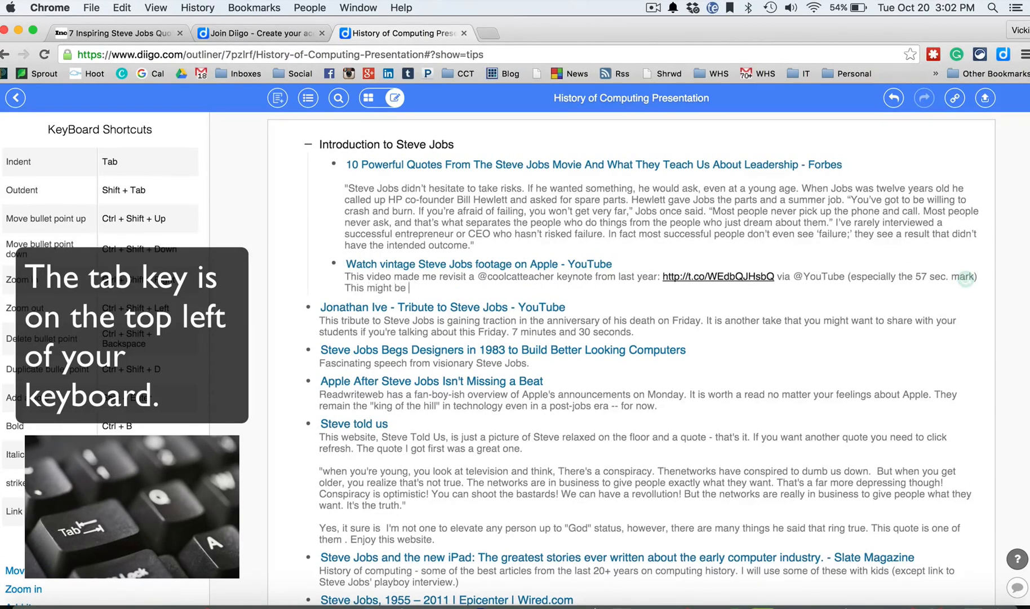
text(a cool video to show at the front.)
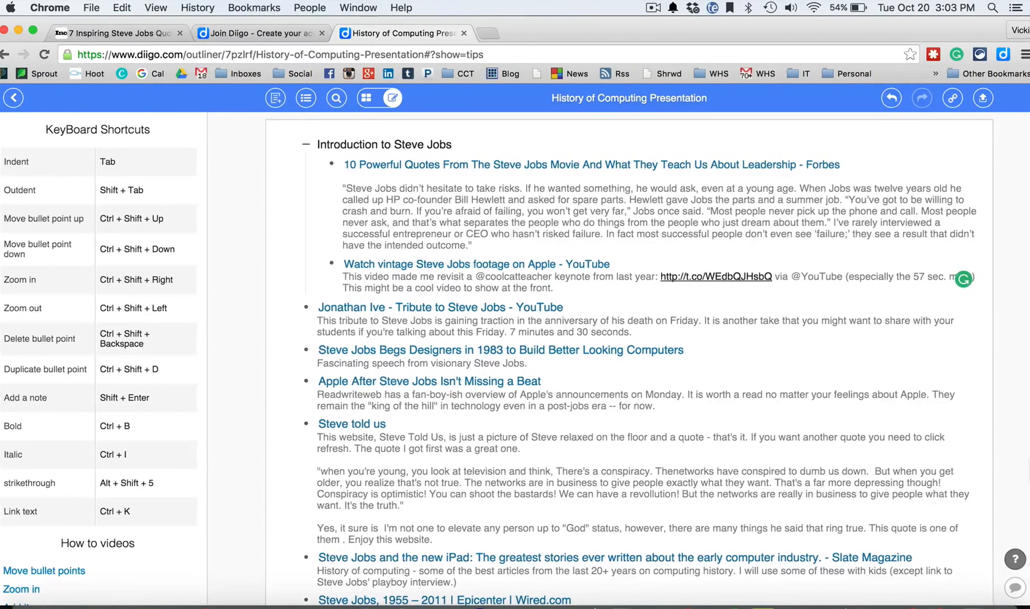
scroll(down, 3)
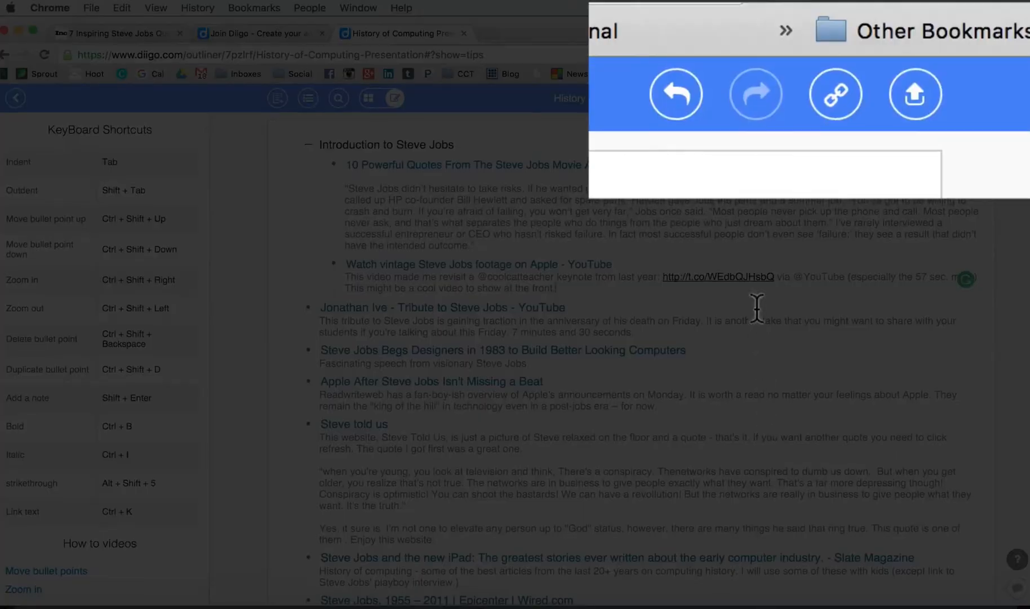
Step: Dismiss the secret link sharing dialog, then copy the exported outline text
click(835, 94)
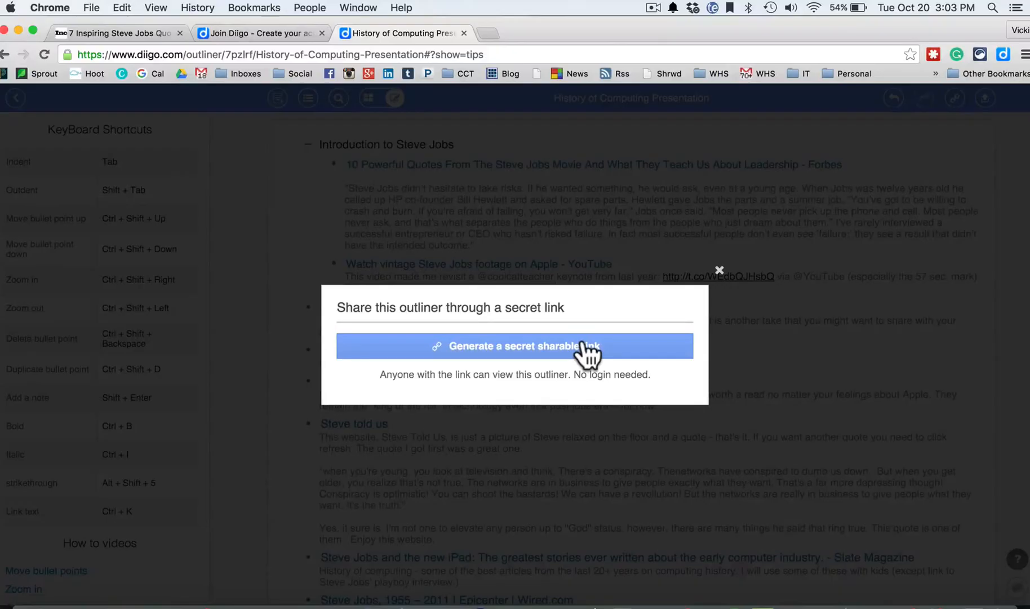
mouse_move(720, 286)
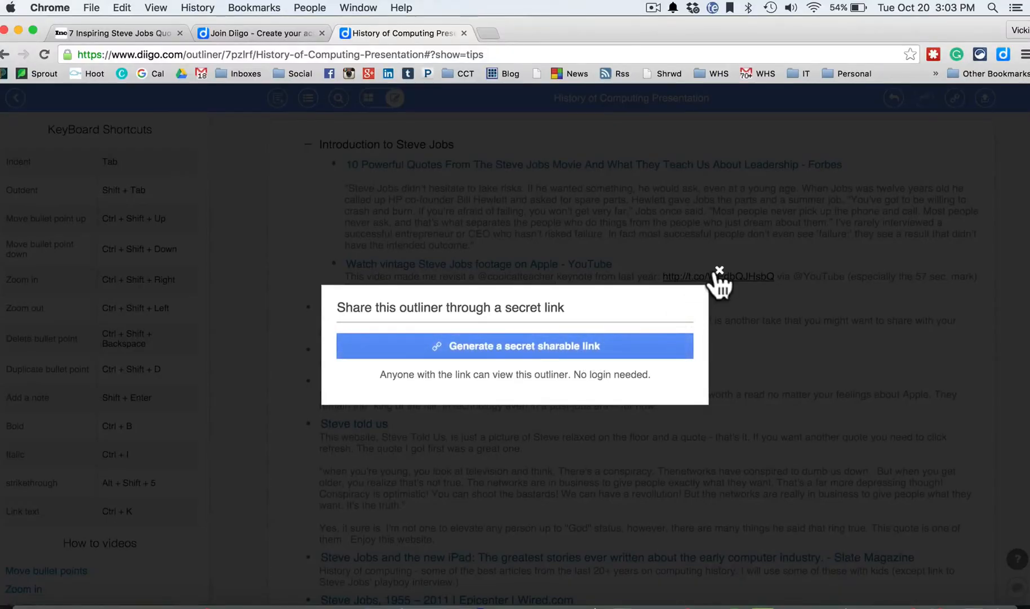
click(515, 346)
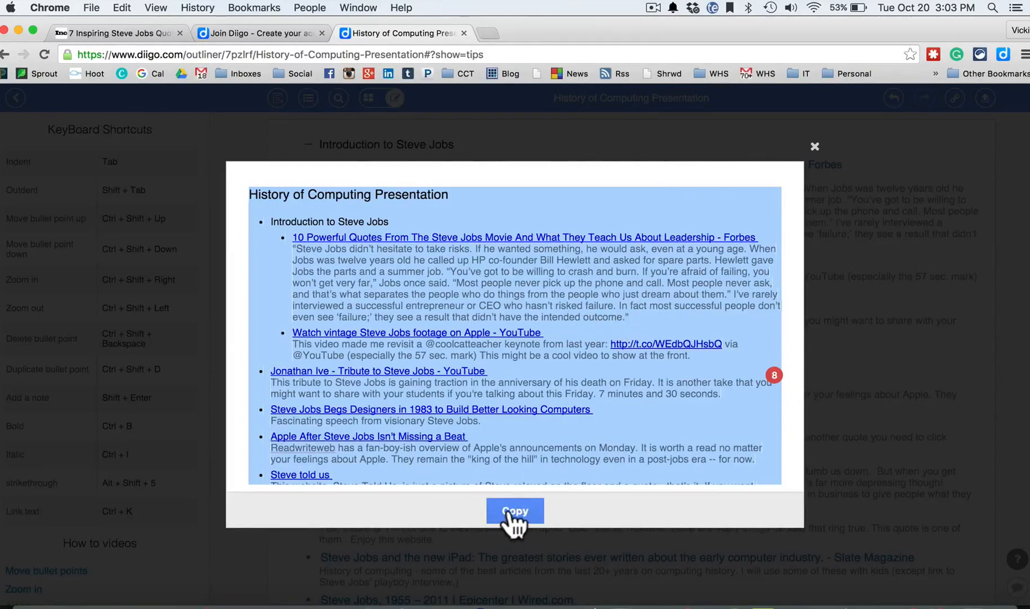
click(515, 510)
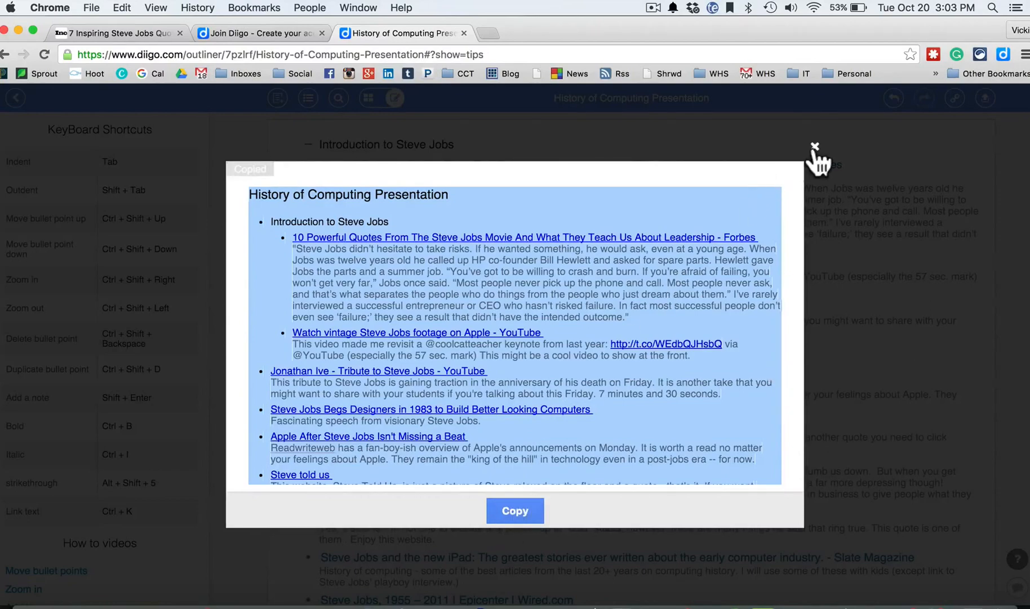
click(815, 145)
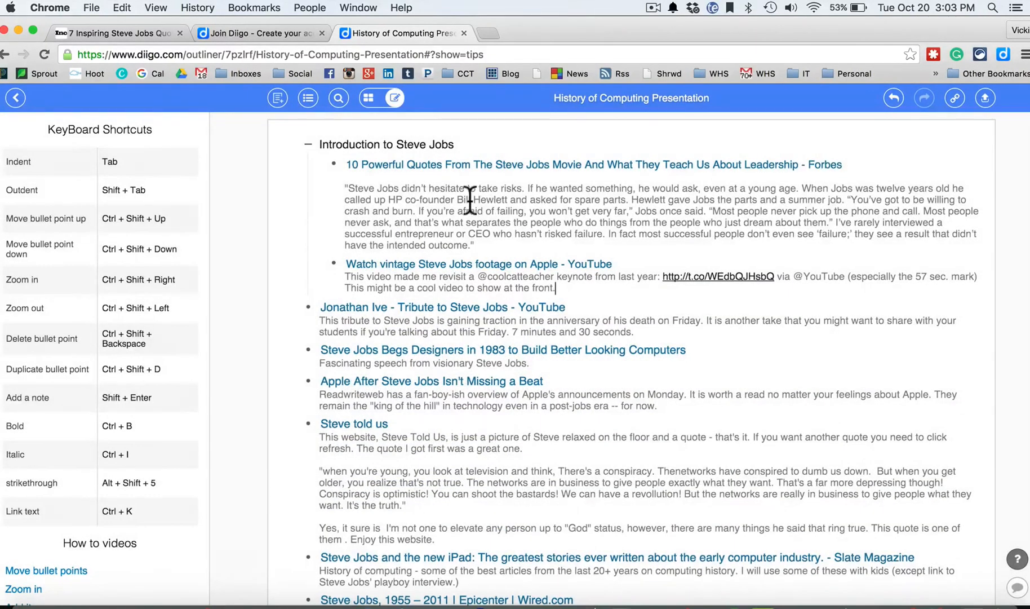